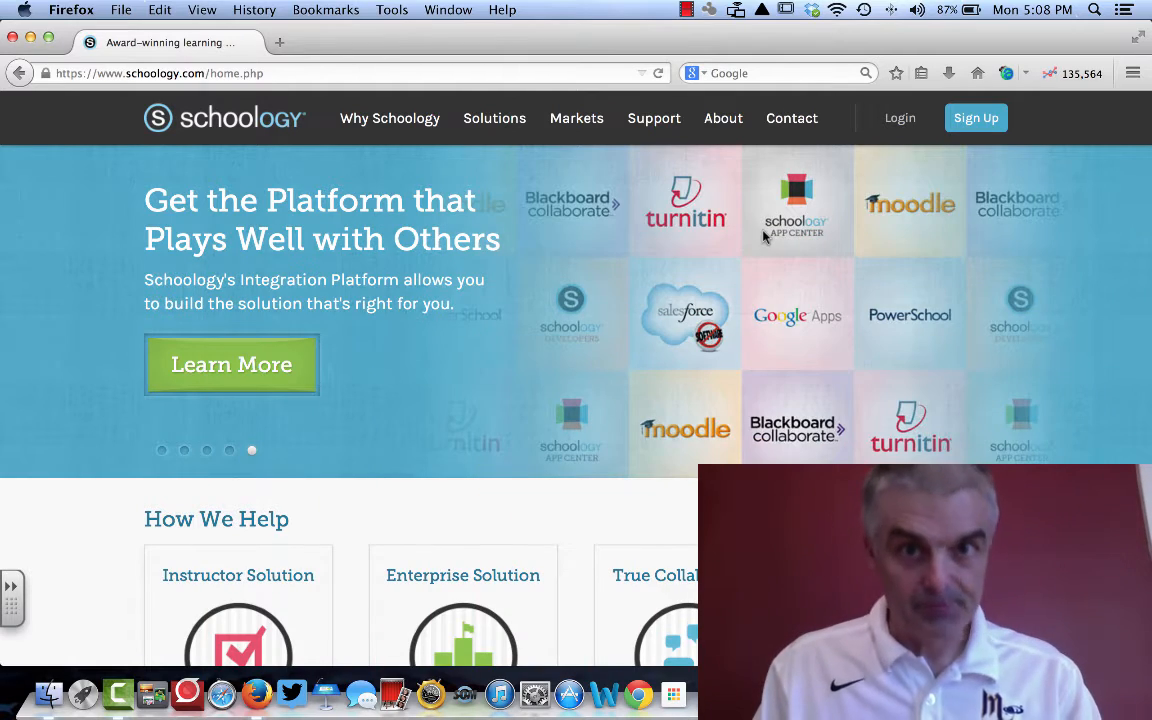
{"action": "mouse_move", "coordinate": [840, 155]}
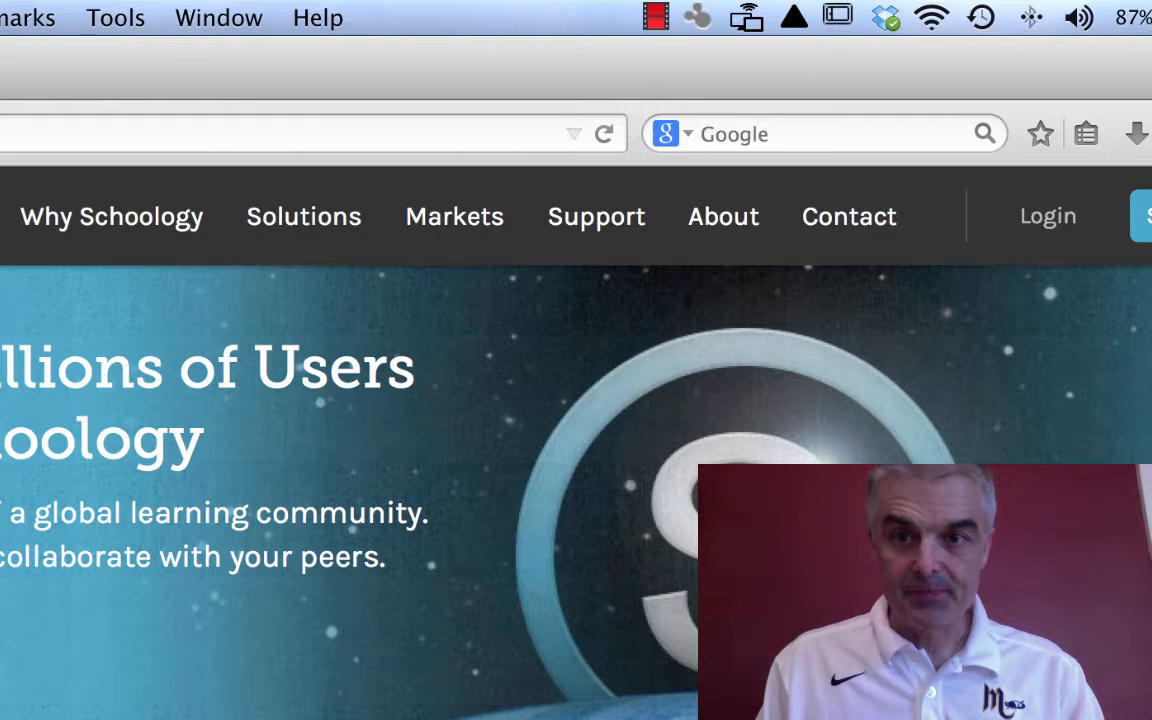
- Sign in to Schoology with the account email and password
{"action": "left_click", "coordinate": [1047, 216]}
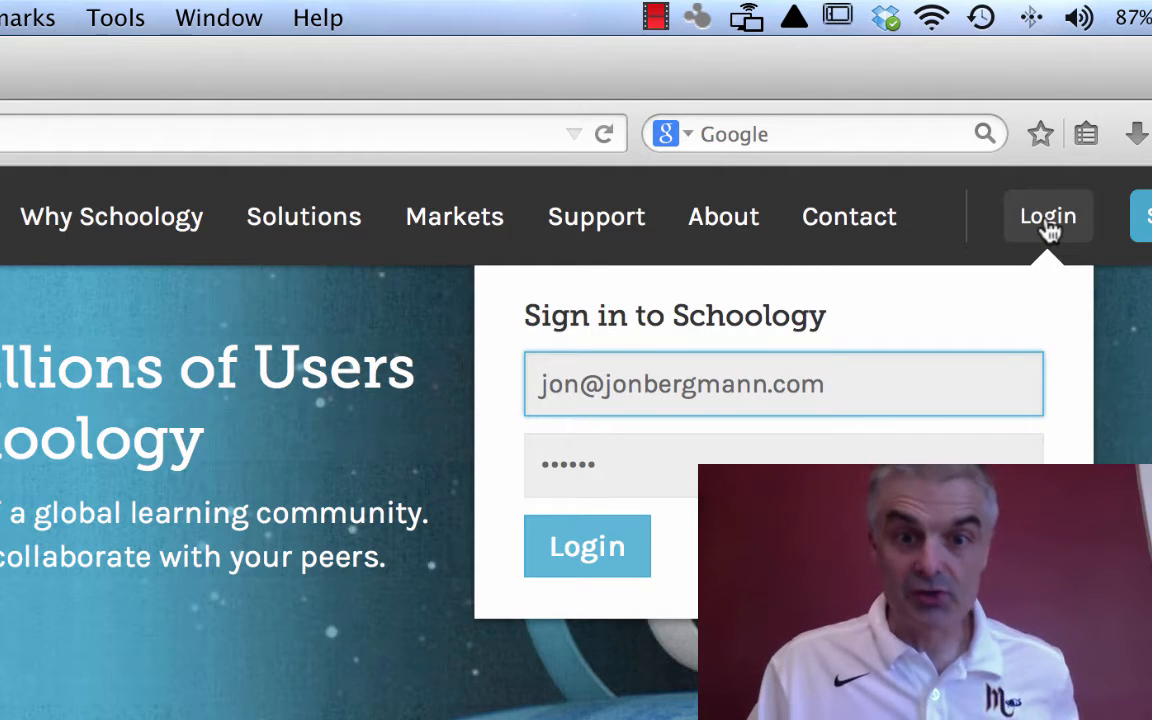
{"action": "left_click", "coordinate": [587, 546]}
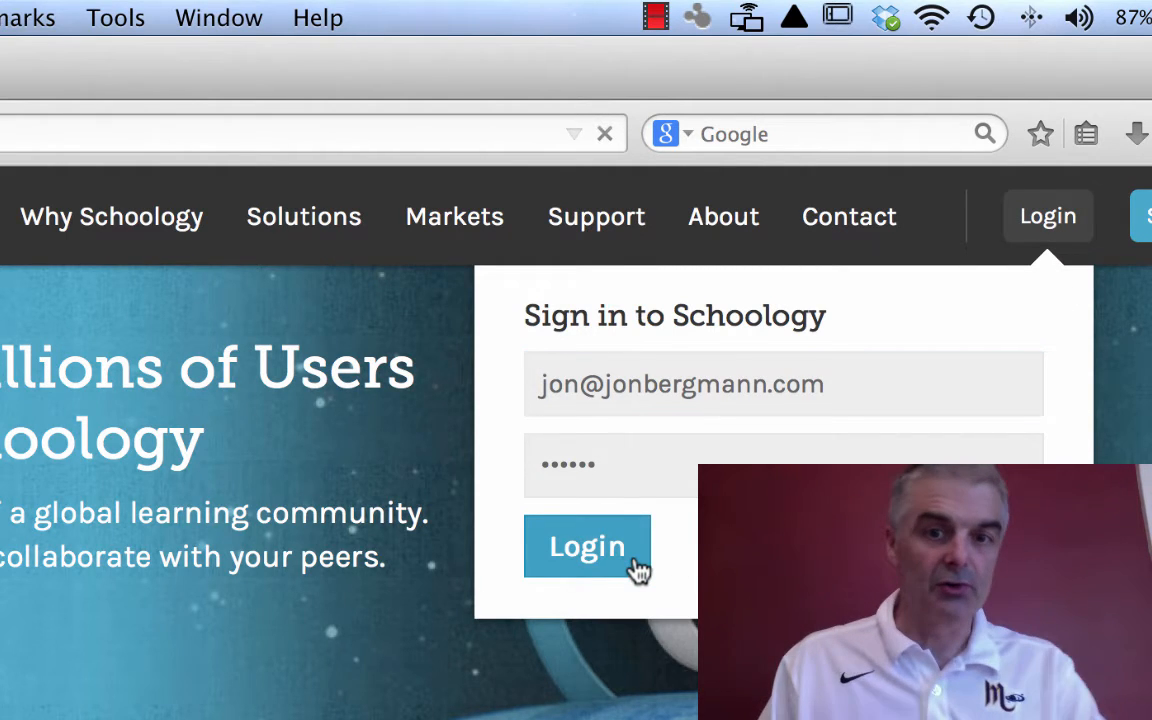
{"action": "left_click", "coordinate": [587, 546]}
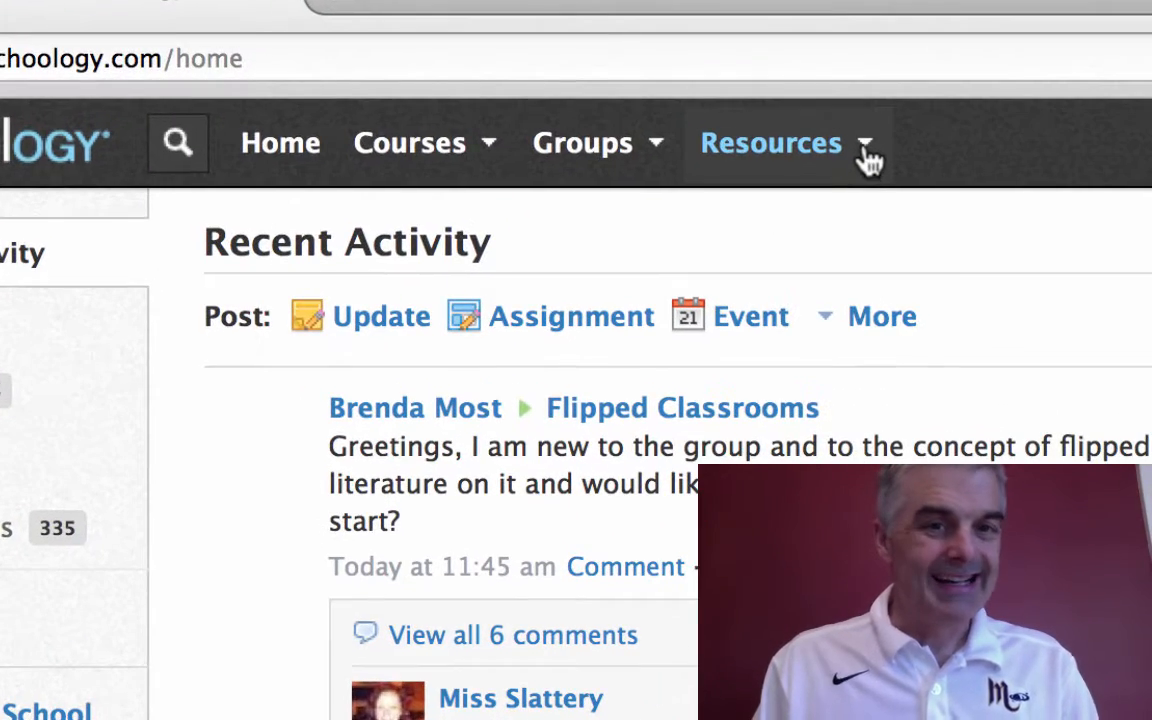
- Go to the Personal resources library and show the Add Resources options
{"action": "left_click", "coordinate": [771, 143]}
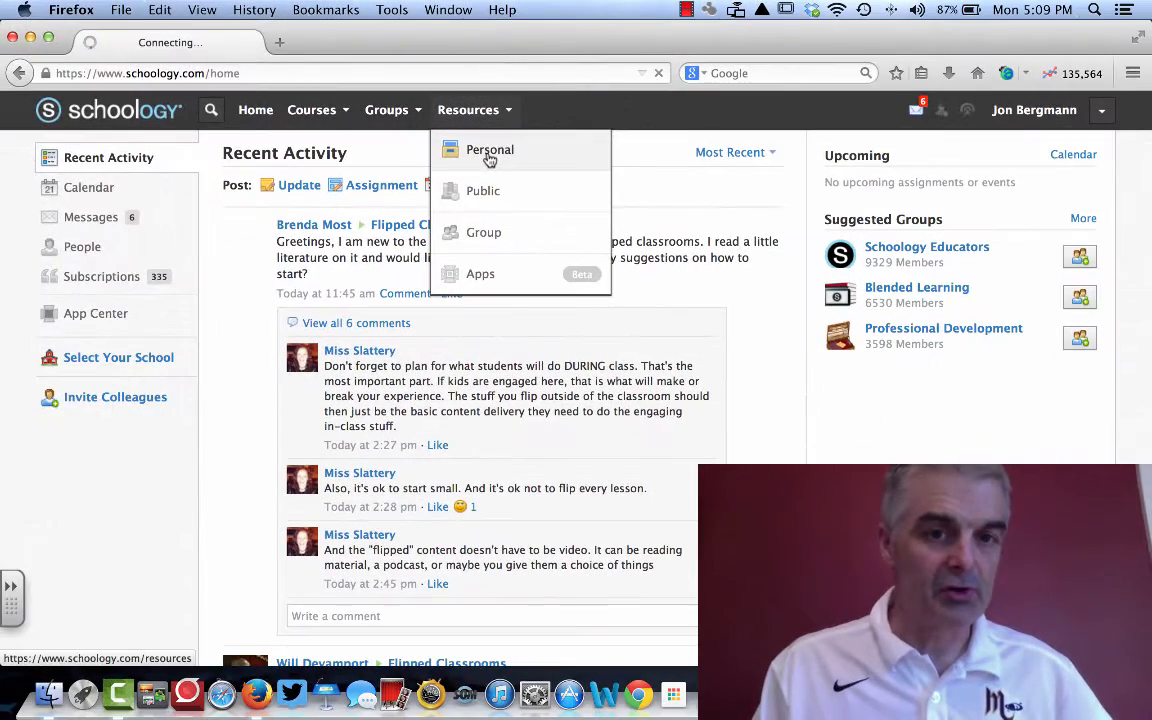
{"action": "left_click", "coordinate": [489, 149]}
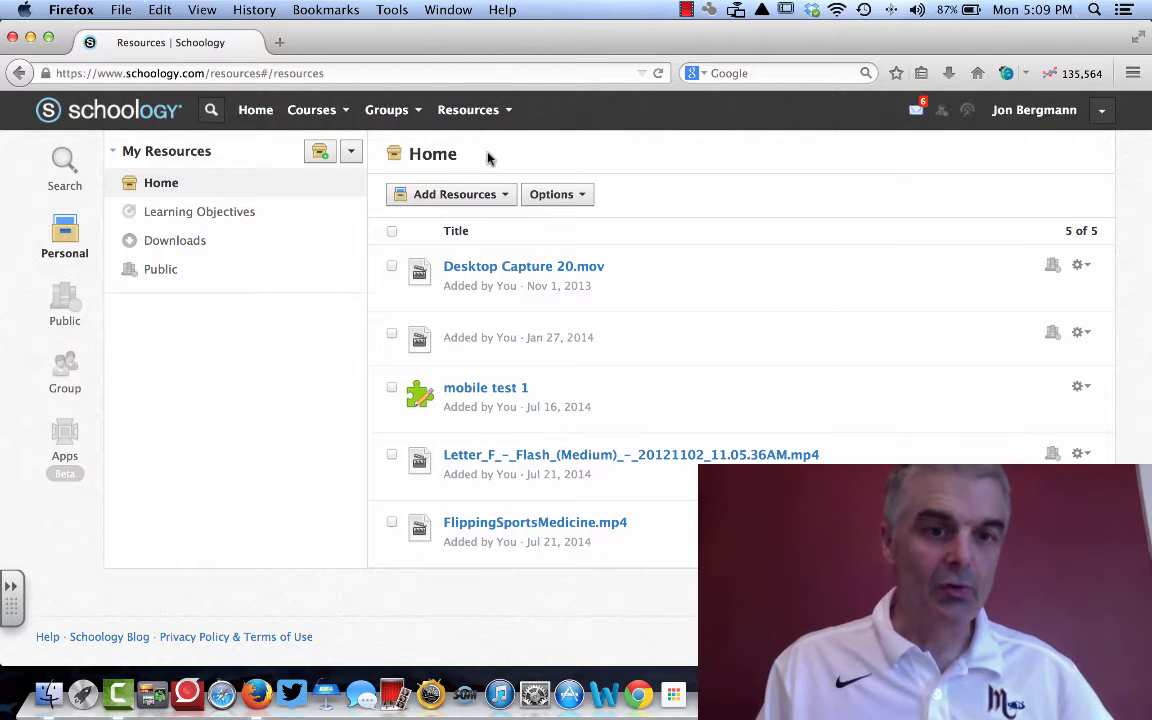
{"action": "left_click", "coordinate": [450, 194]}
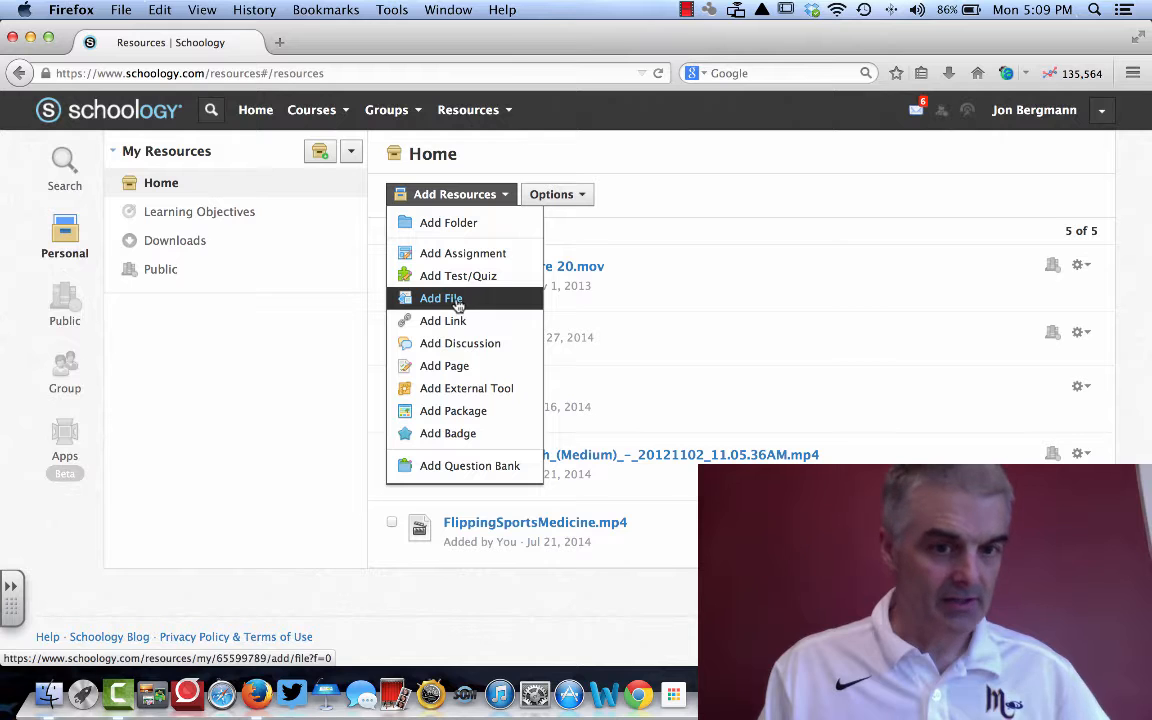
- Upload flippedclassAaron.mp4 through Add File, found by searching 'mp4' in Finder
{"action": "left_click", "coordinate": [440, 298]}
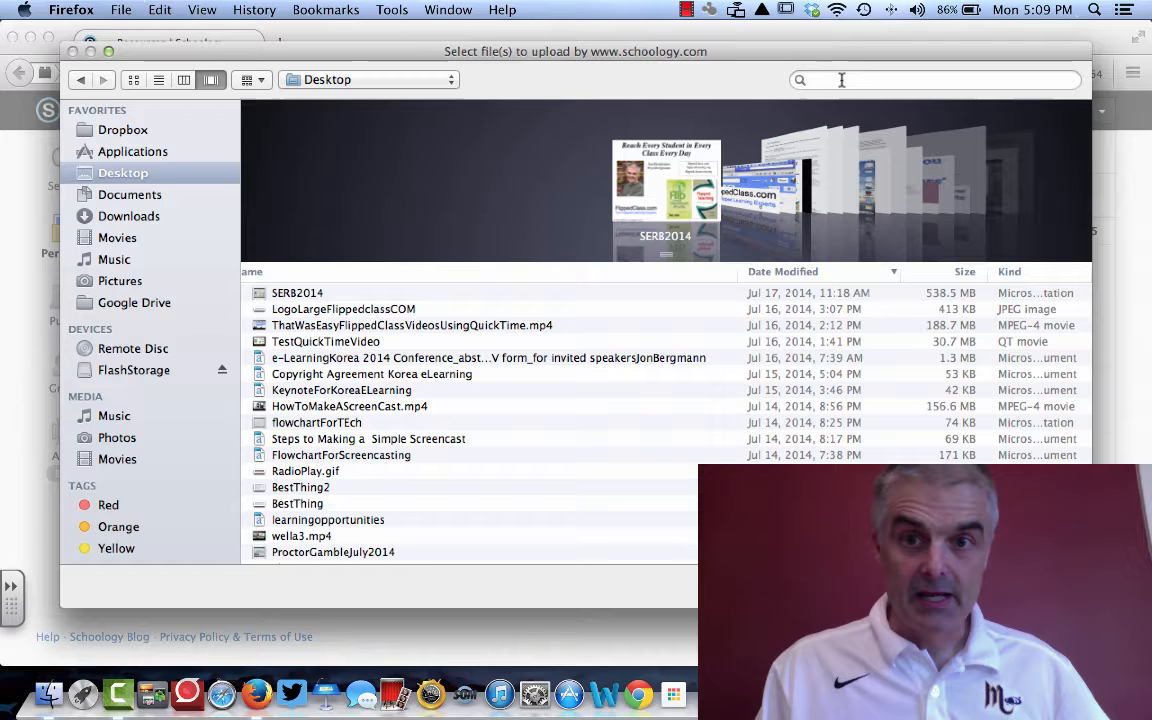
{"action": "type", "text": "m"}
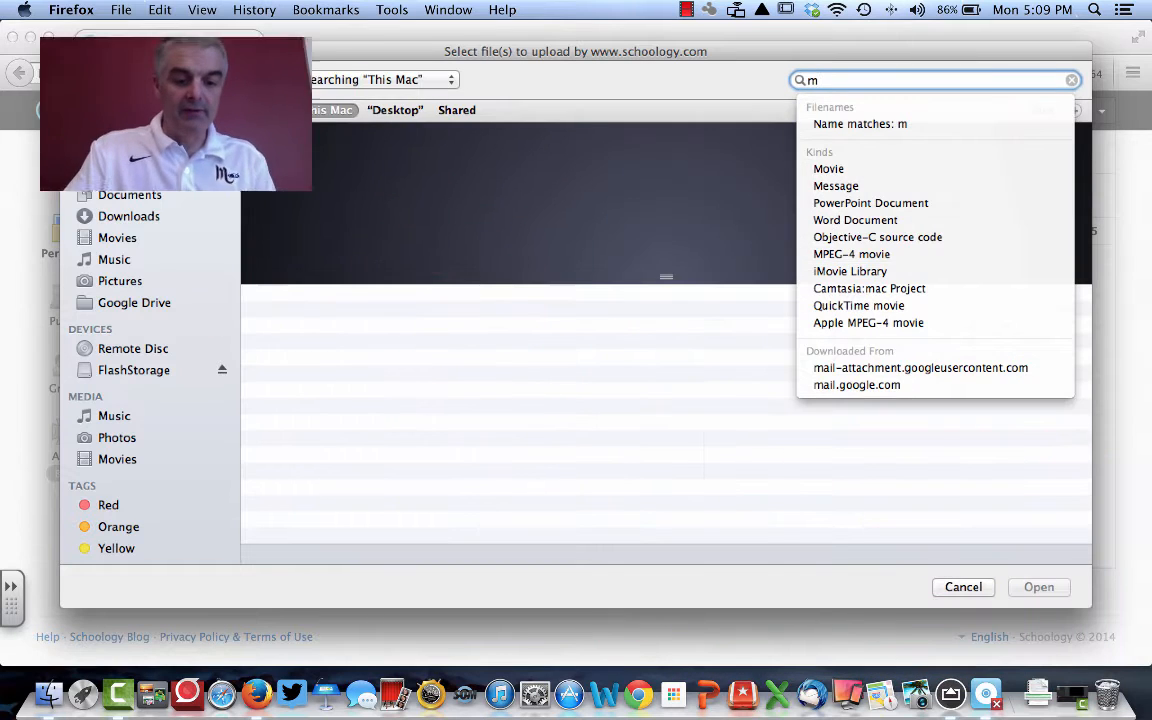
{"action": "type", "text": "p4"}
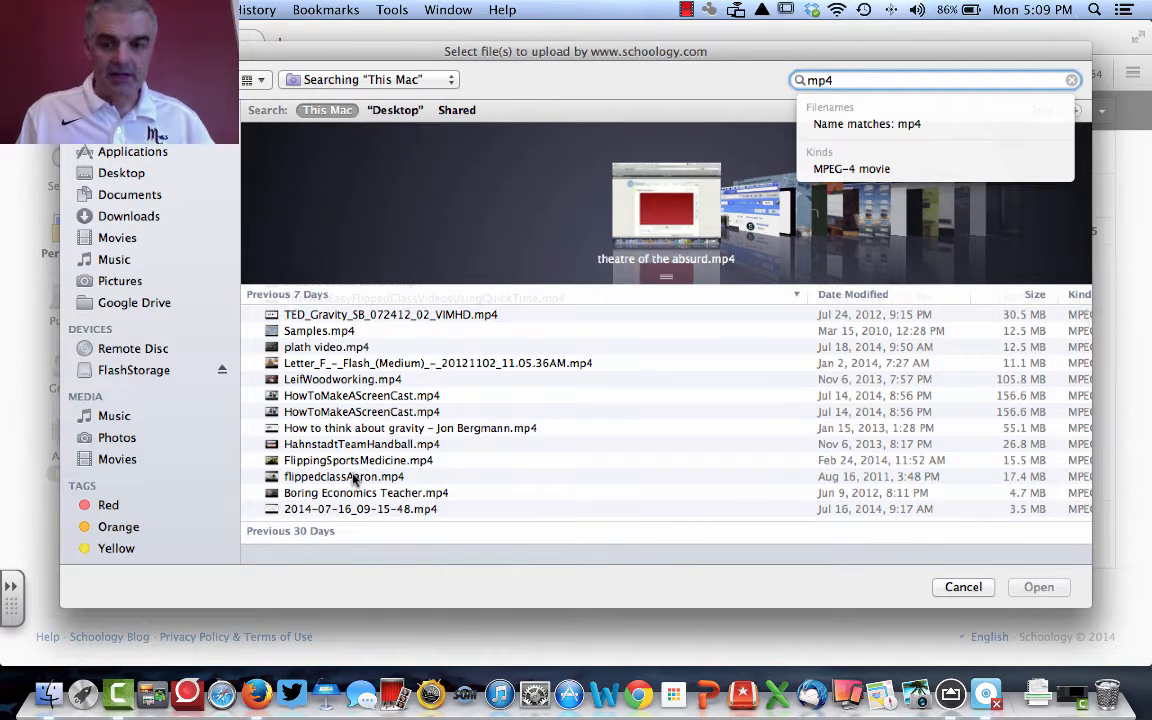
{"action": "left_click", "coordinate": [344, 476]}
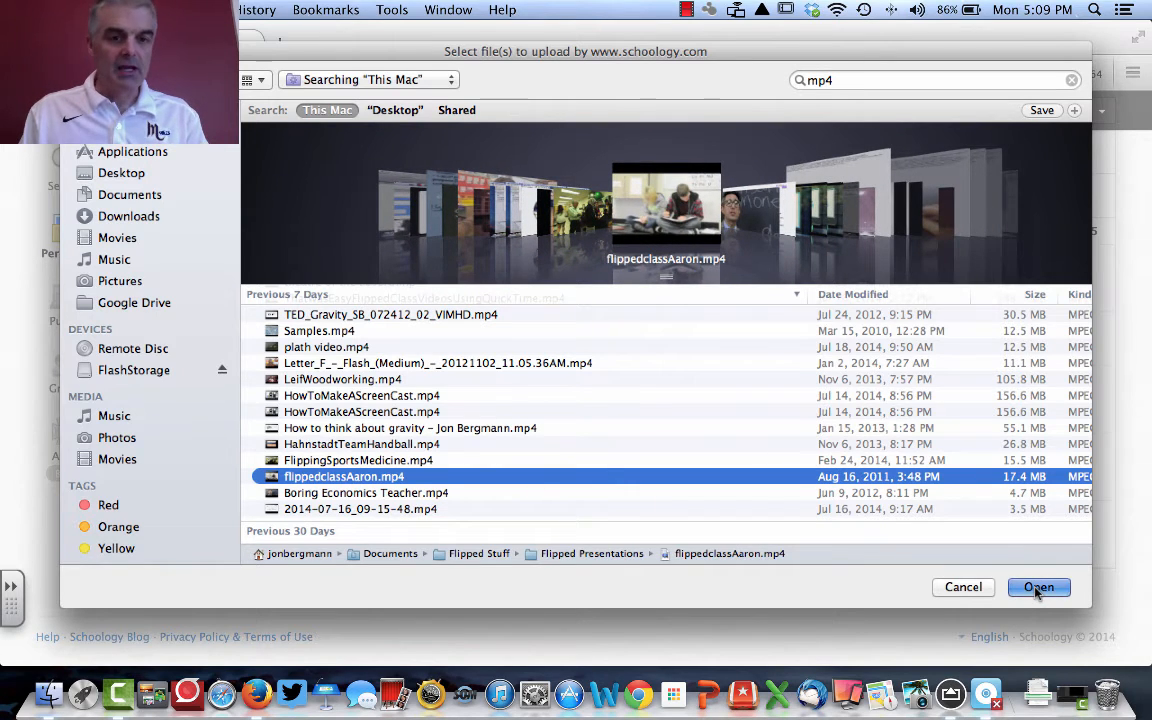
{"action": "left_click", "coordinate": [1038, 587]}
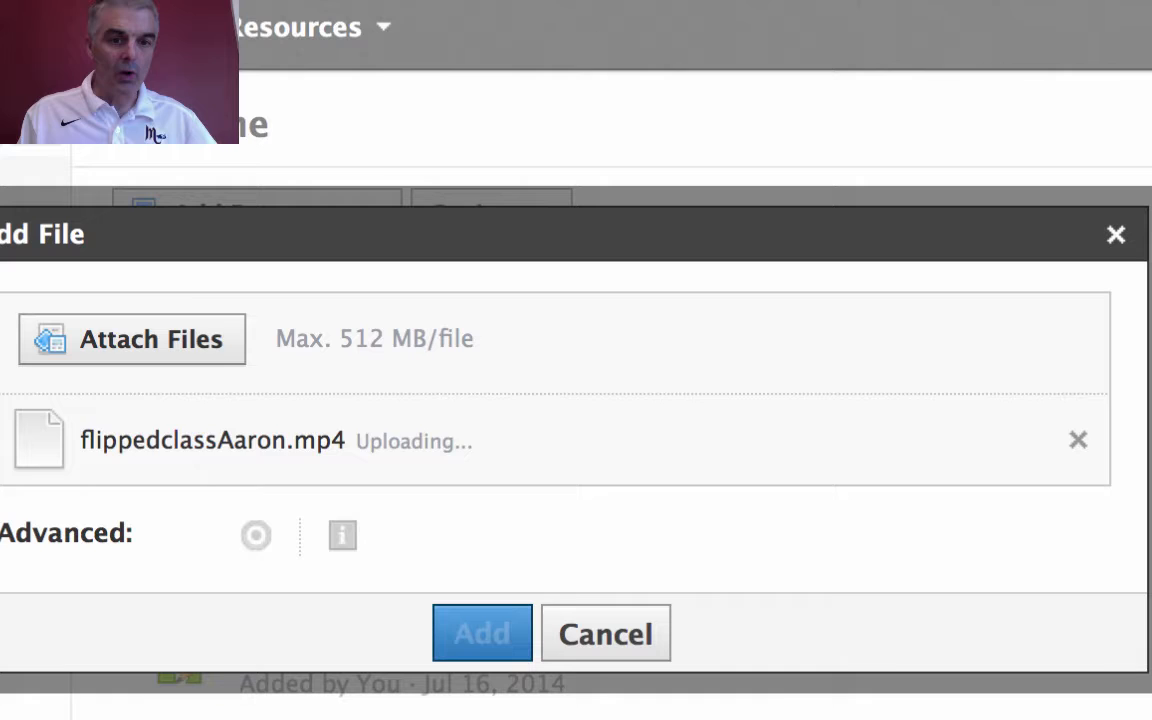
{"action": "mouse_move", "coordinate": [198, 476]}
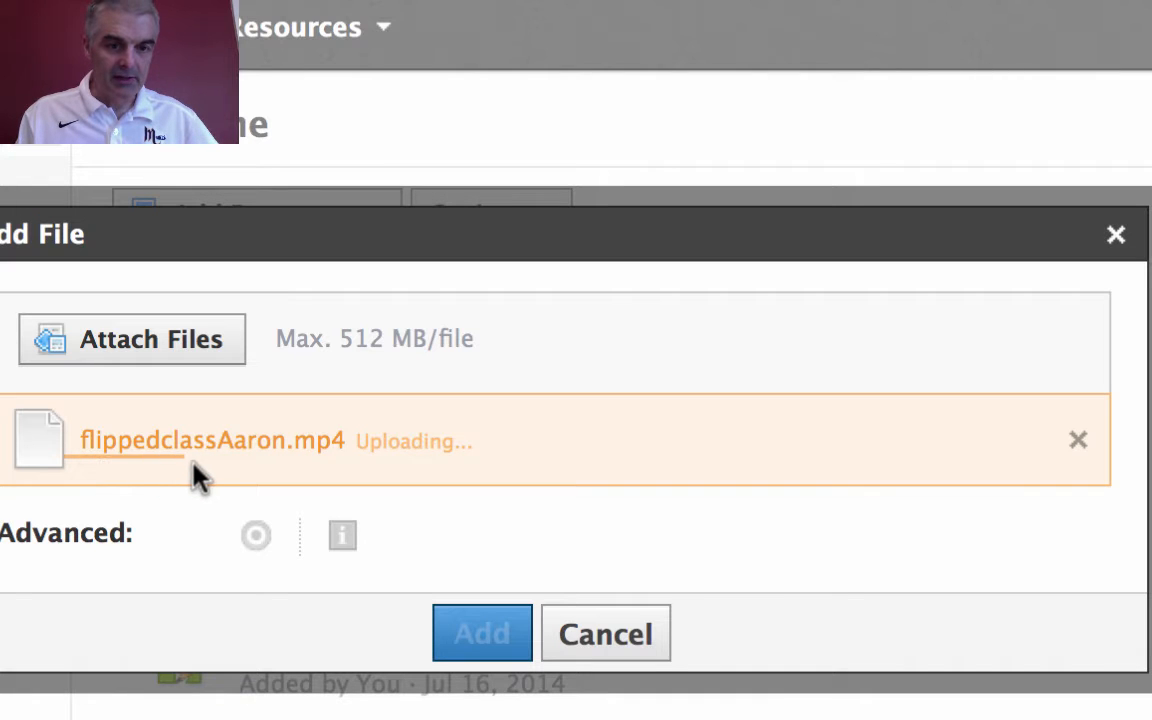
{"action": "mouse_move", "coordinate": [592, 490]}
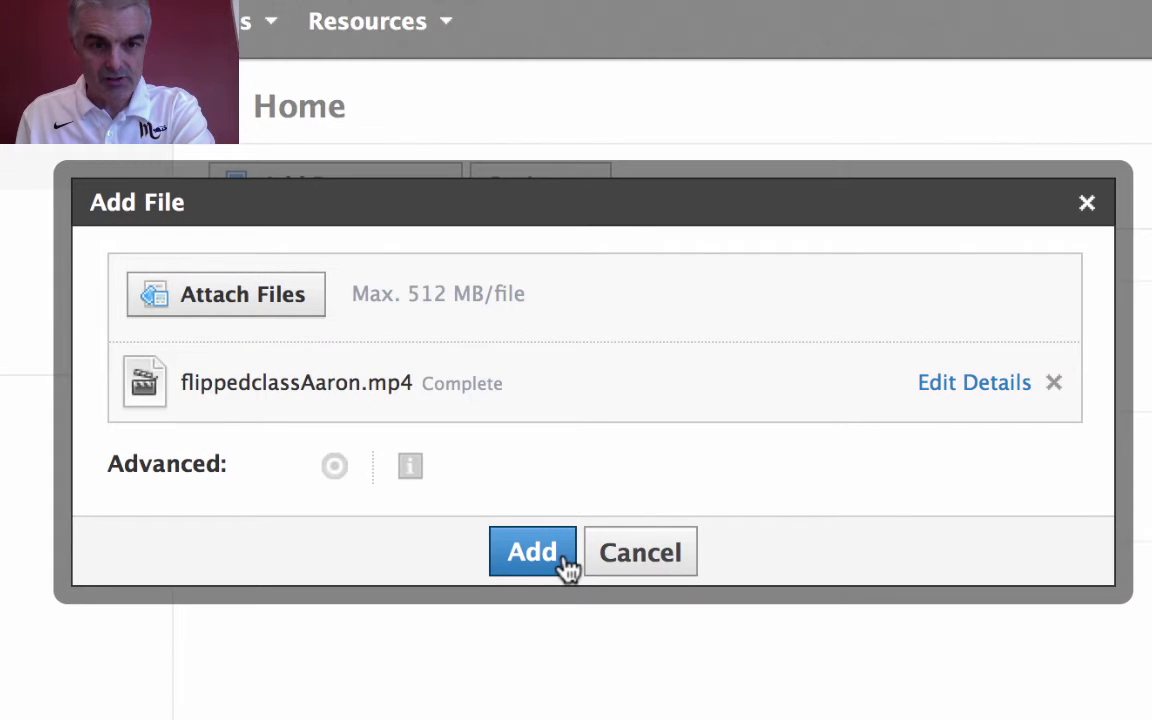
{"action": "mouse_move", "coordinate": [974, 382]}
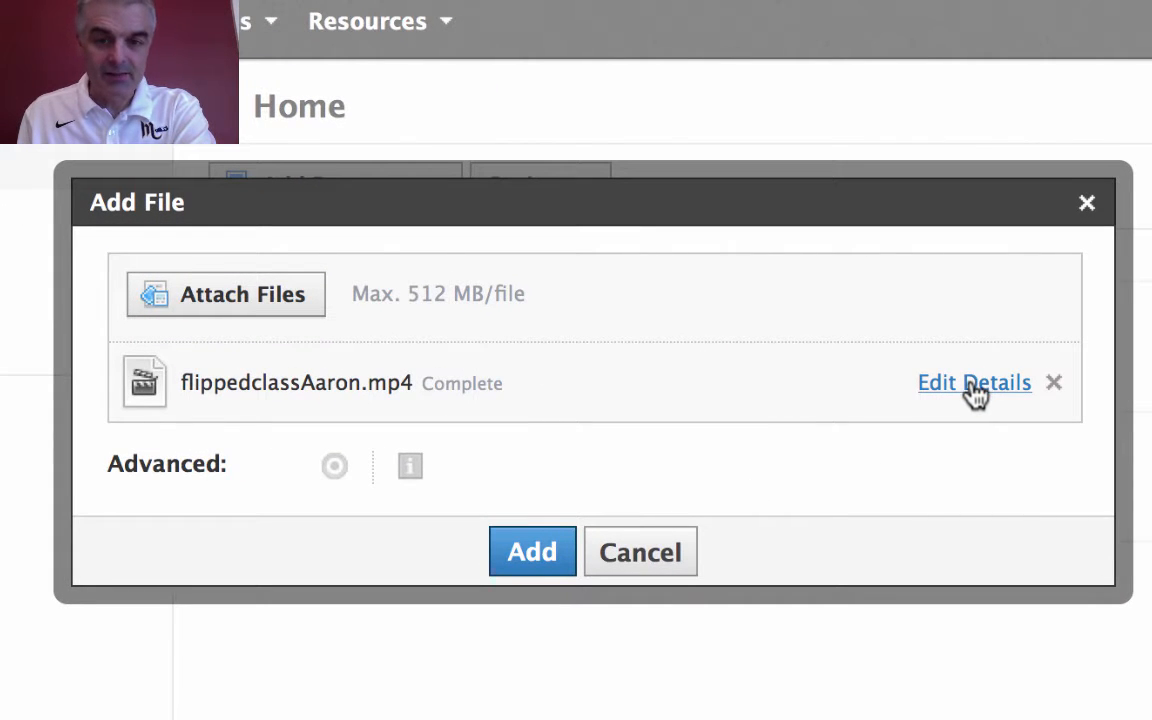
- Title the uploaded video 'How to Flip a Class' and add it to resources
{"action": "left_click", "coordinate": [973, 382]}
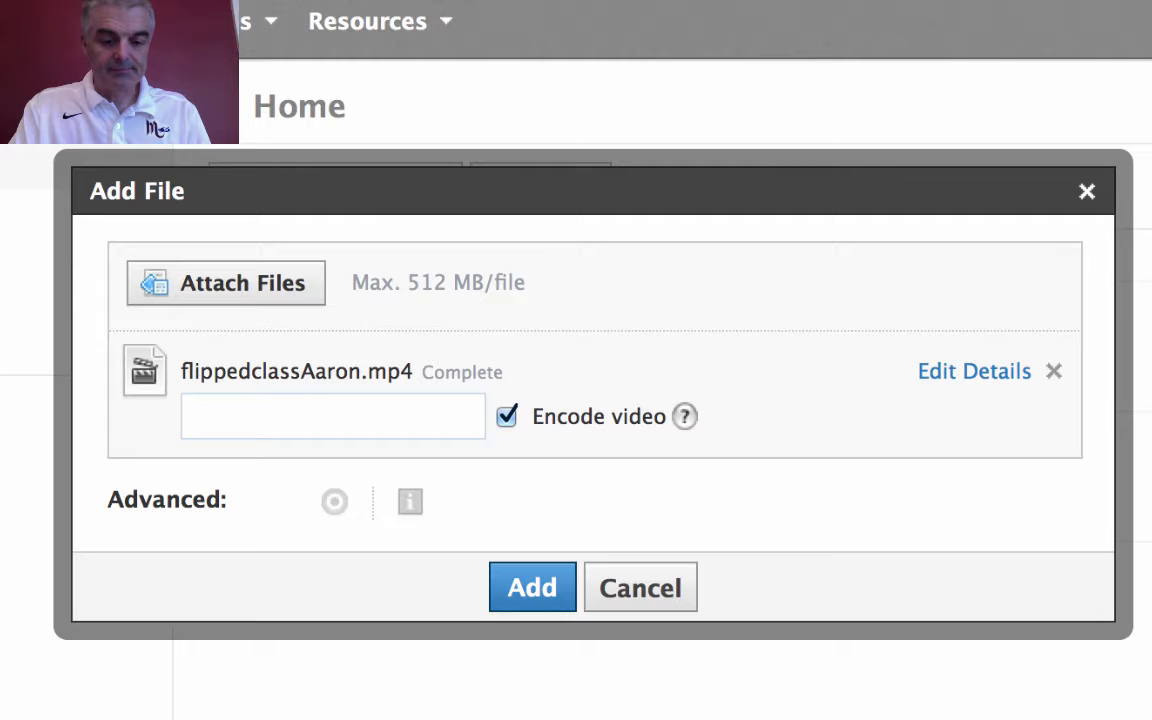
{"action": "type", "text": "How to Flip a"}
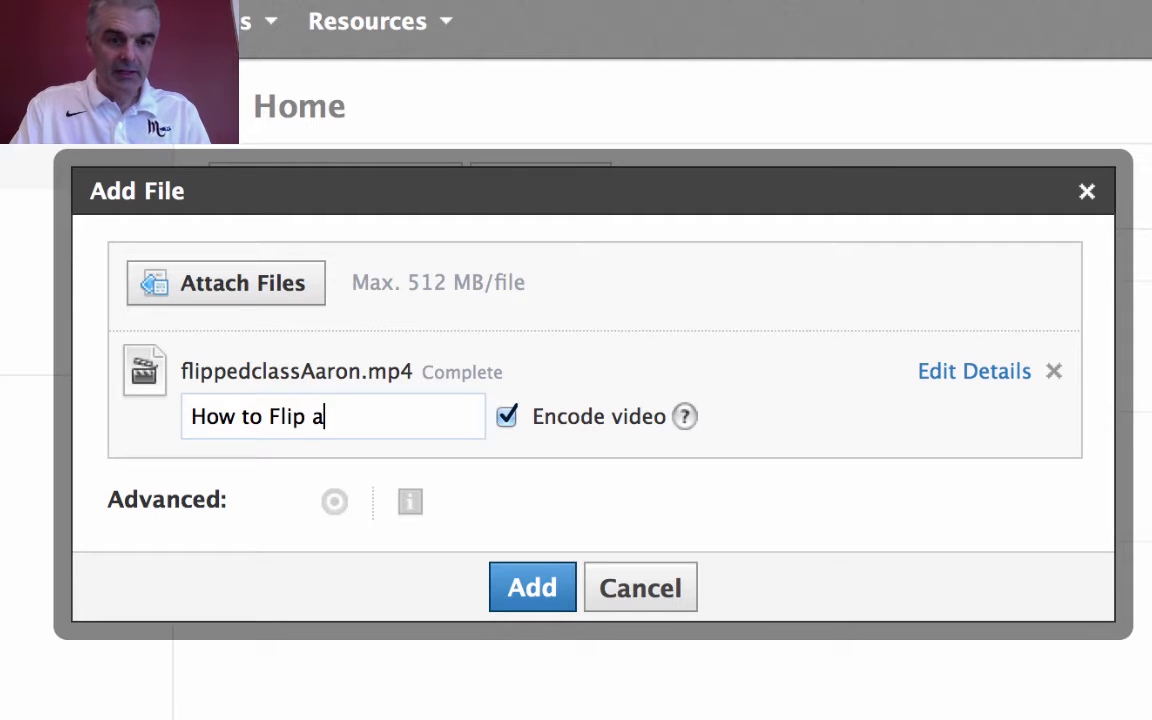
{"action": "type", "text": "Class"}
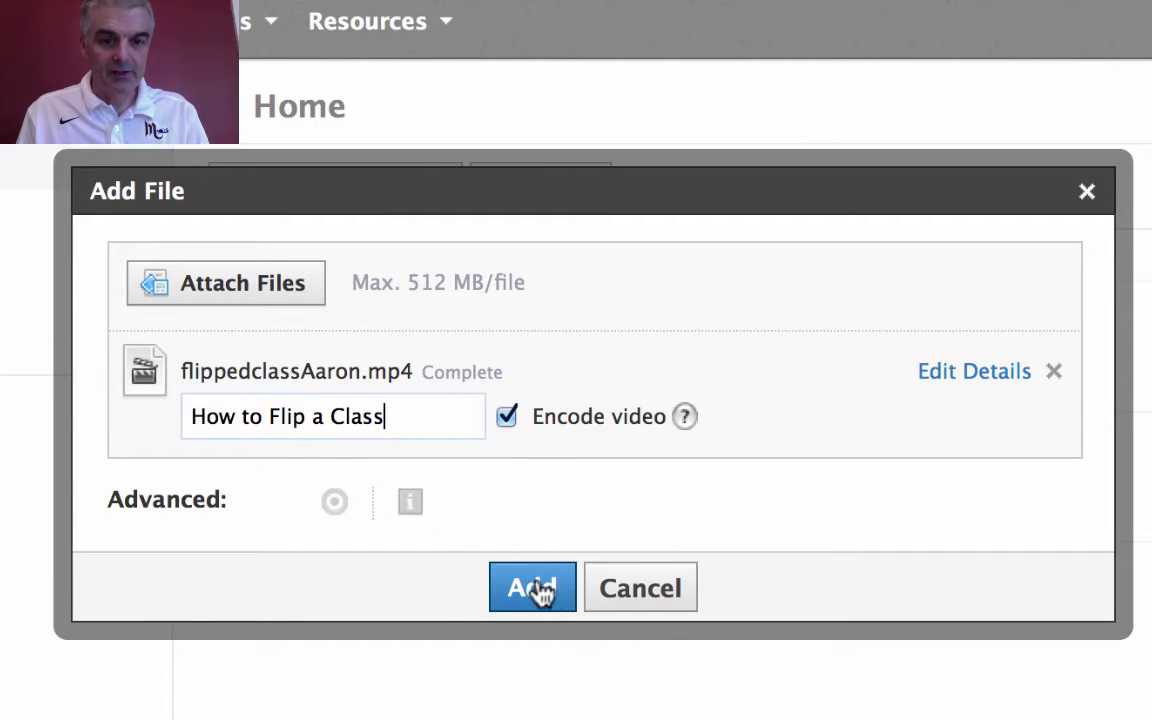
{"action": "left_click", "coordinate": [532, 588]}
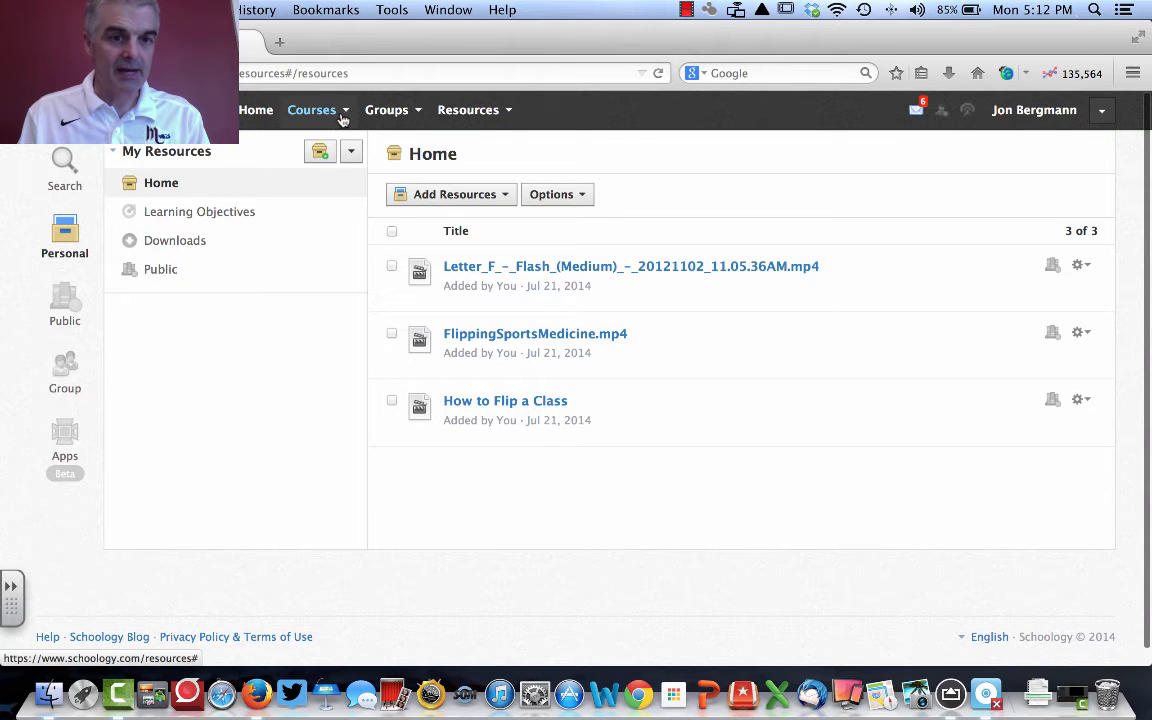
- Start a new assignment in the Flipped Learning: Section 1 course's Assignments
{"action": "left_click", "coordinate": [311, 109]}
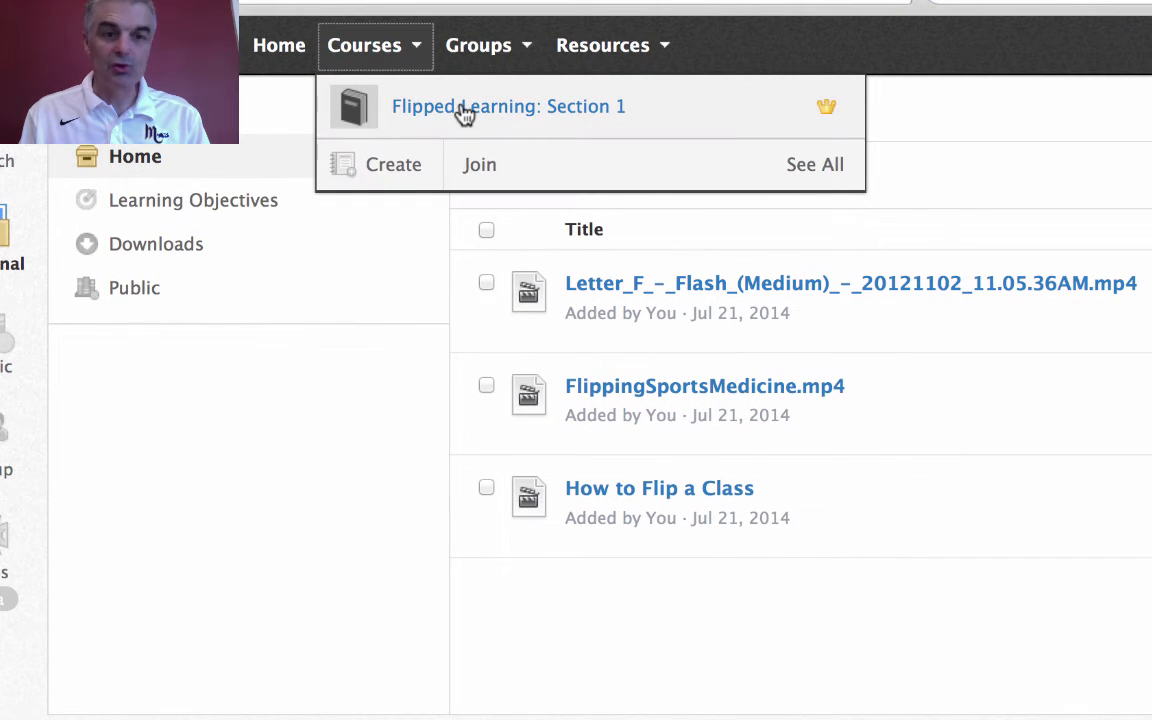
{"action": "left_click", "coordinate": [508, 106]}
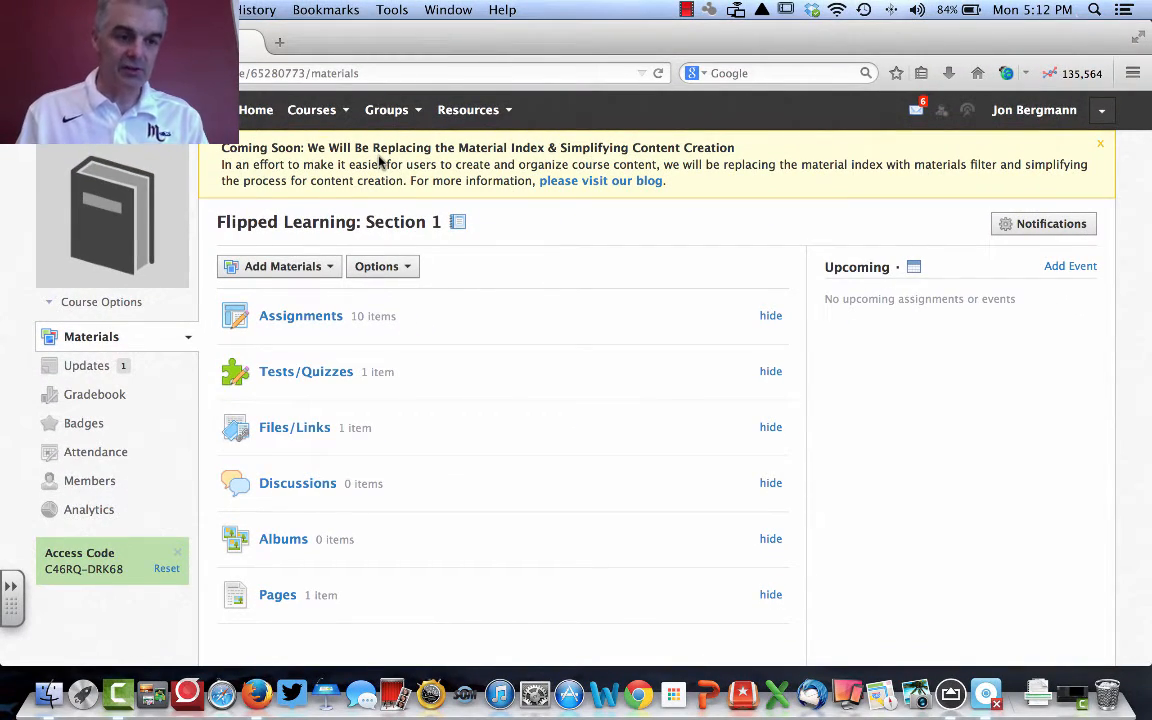
{"action": "left_click", "coordinate": [300, 315]}
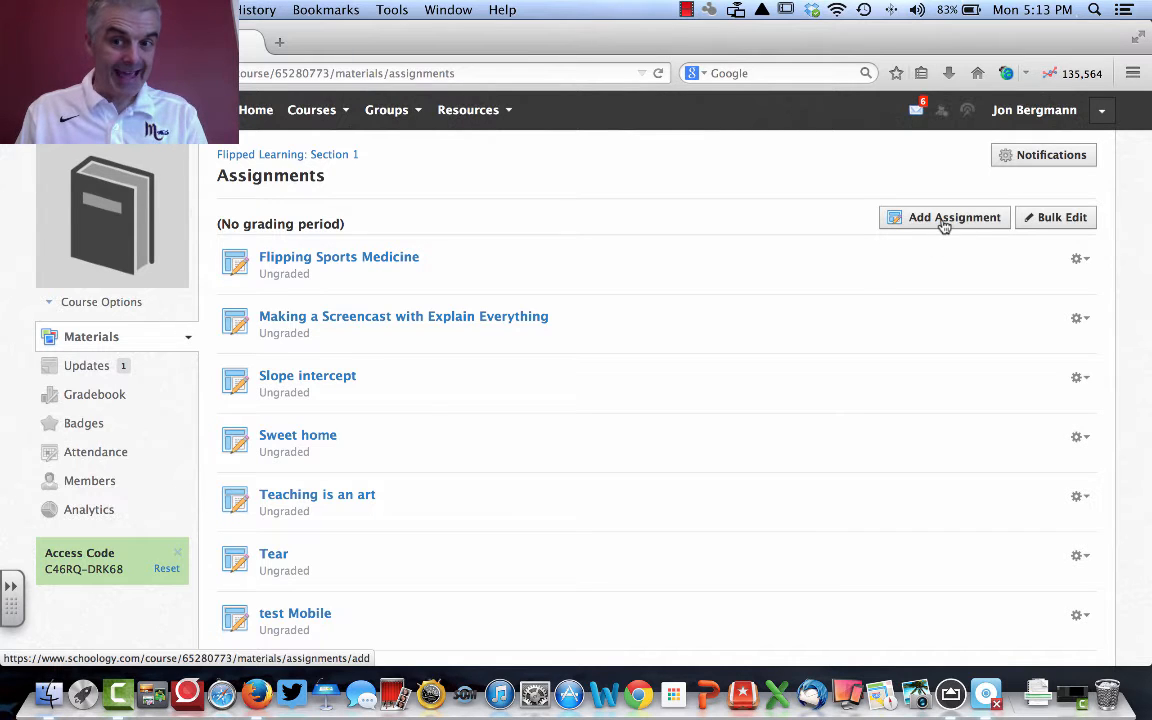
{"action": "left_click", "coordinate": [944, 217]}
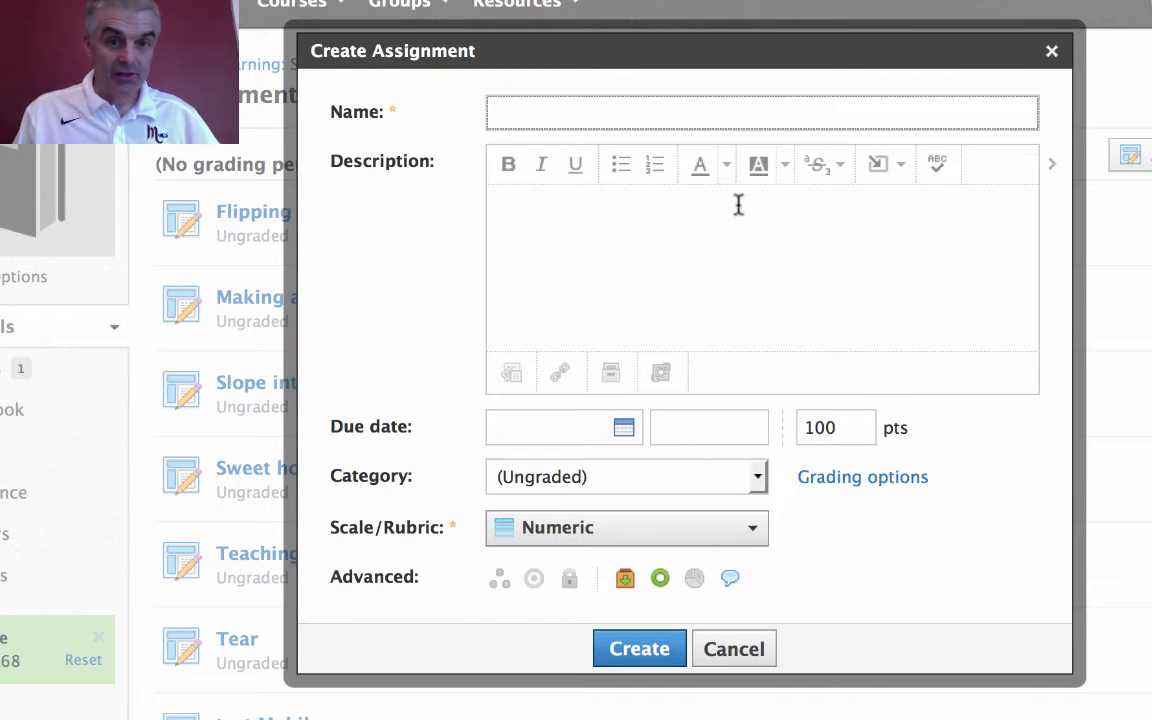
- Create the 'How to Flip a Class' assignment with the personal-resource video attached
{"action": "type", "text": "How to Flip a C"}
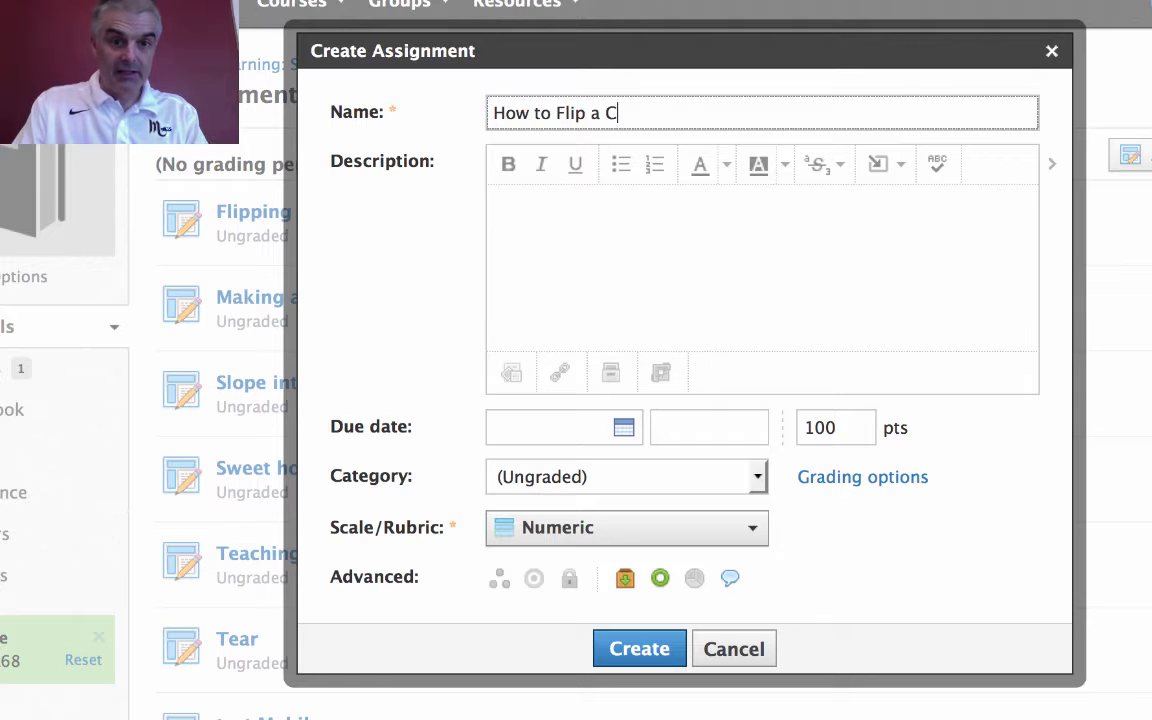
{"action": "mouse_move", "coordinate": [662, 373]}
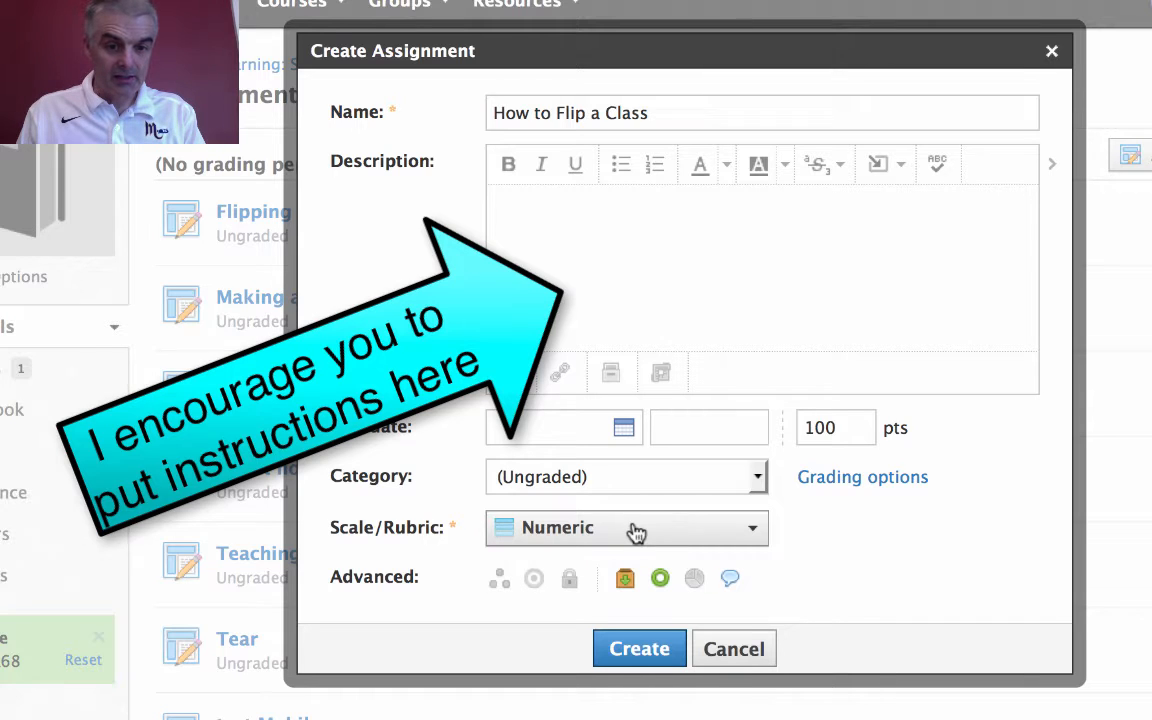
{"action": "left_click", "coordinate": [624, 427]}
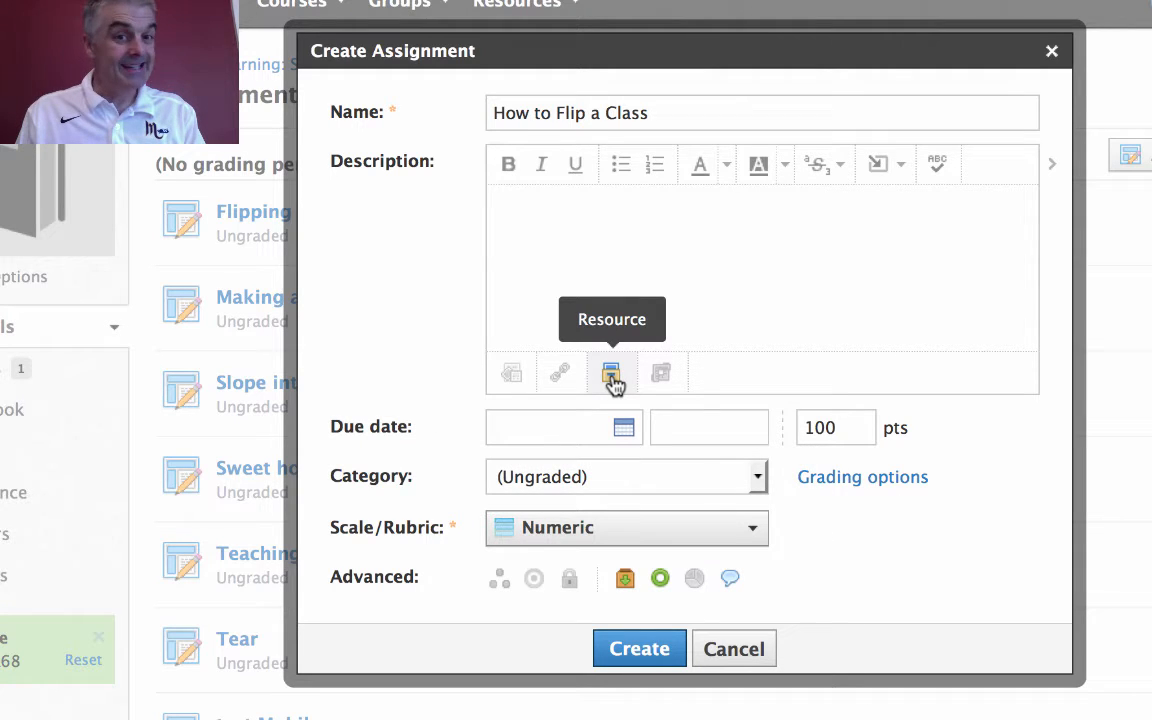
{"action": "left_click", "coordinate": [611, 373]}
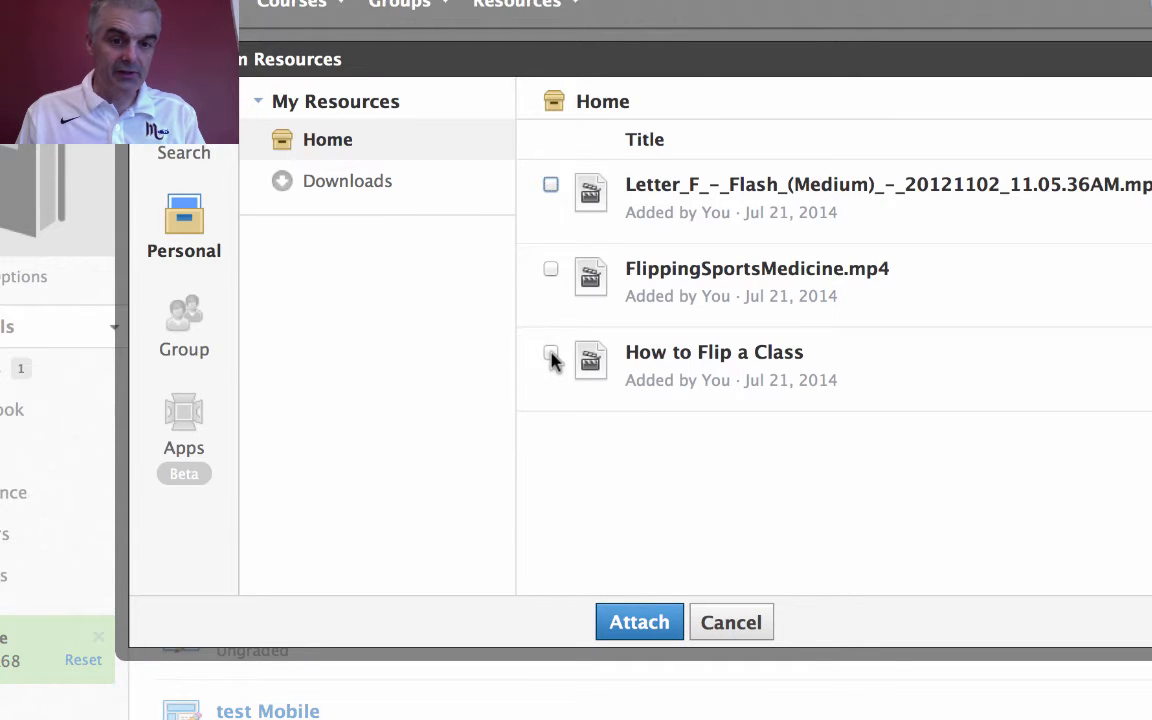
{"action": "left_click", "coordinate": [639, 621]}
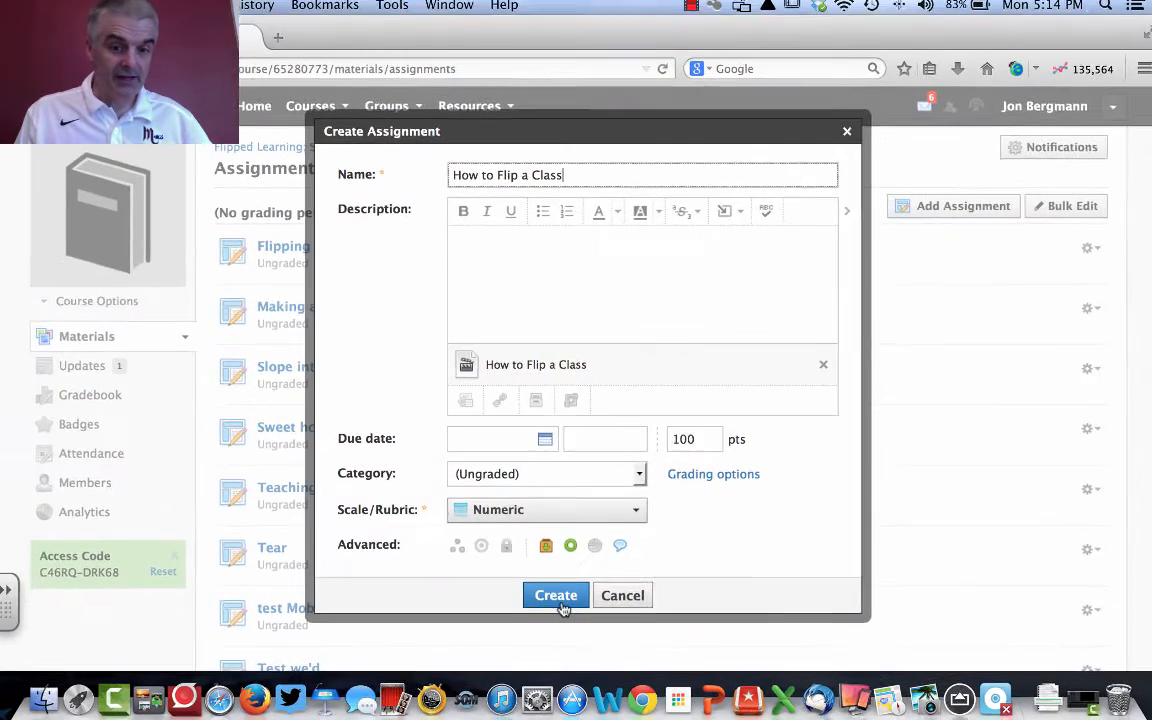
{"action": "left_click", "coordinate": [555, 595]}
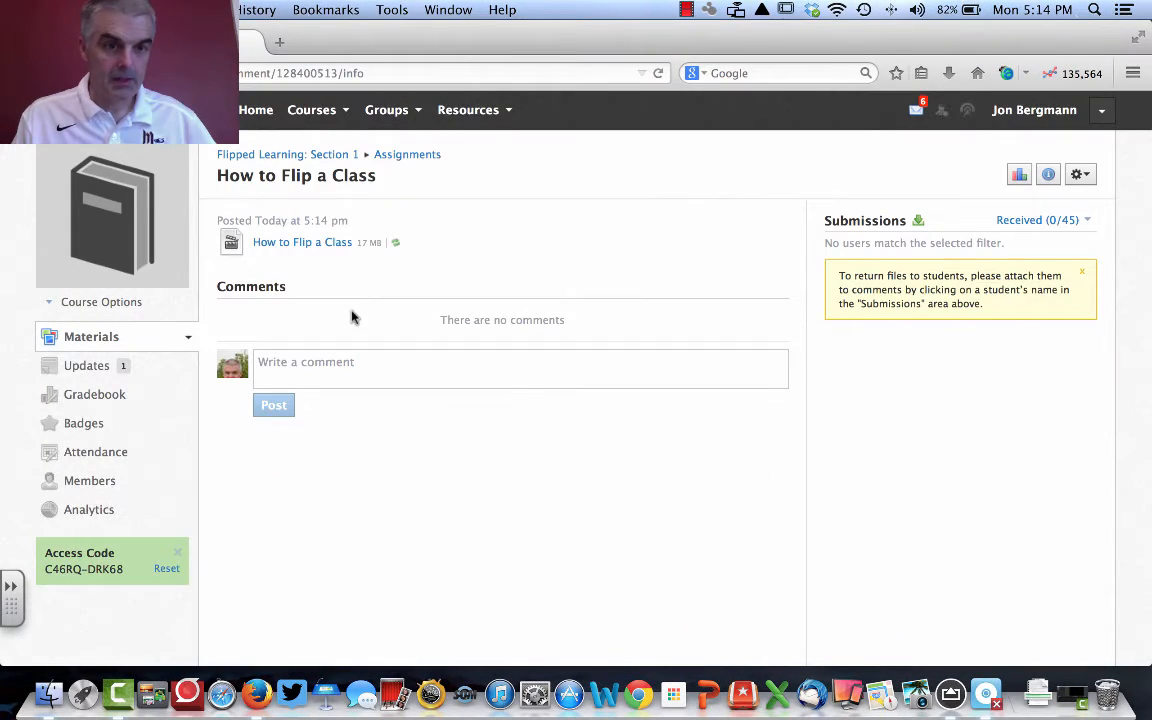
{"action": "mouse_move", "coordinate": [302, 242]}
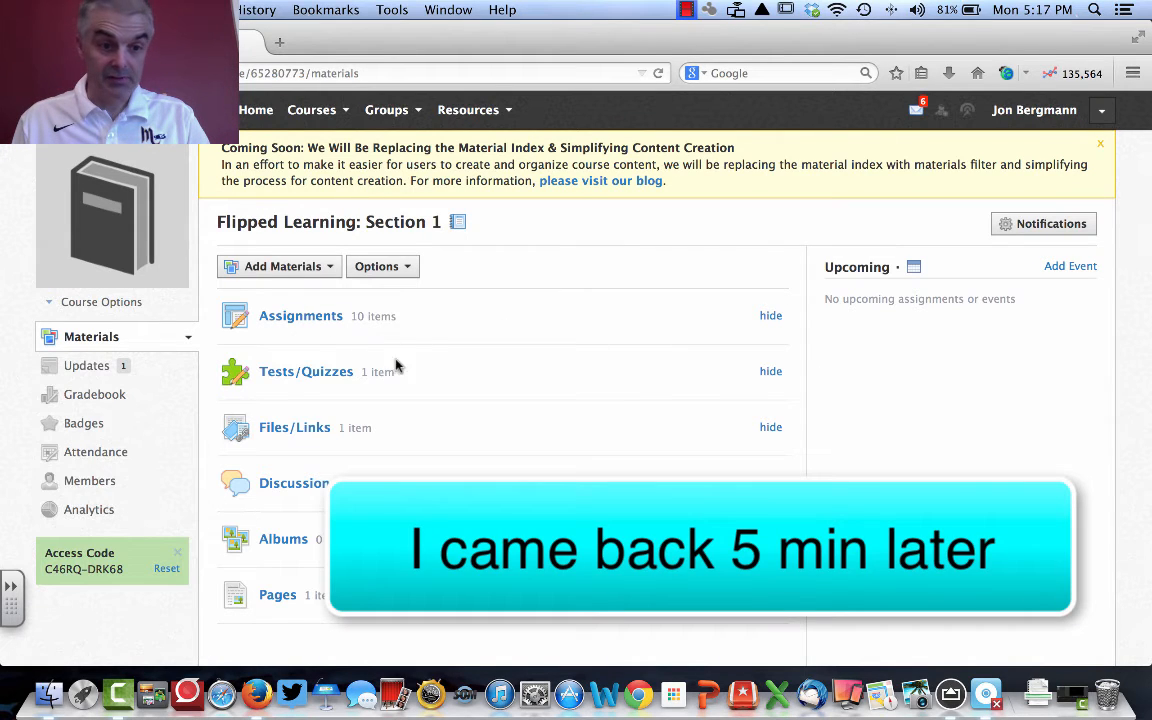
- Open the How to Flip a Class assignment and play then pause its attached video
{"action": "left_click", "coordinate": [300, 316]}
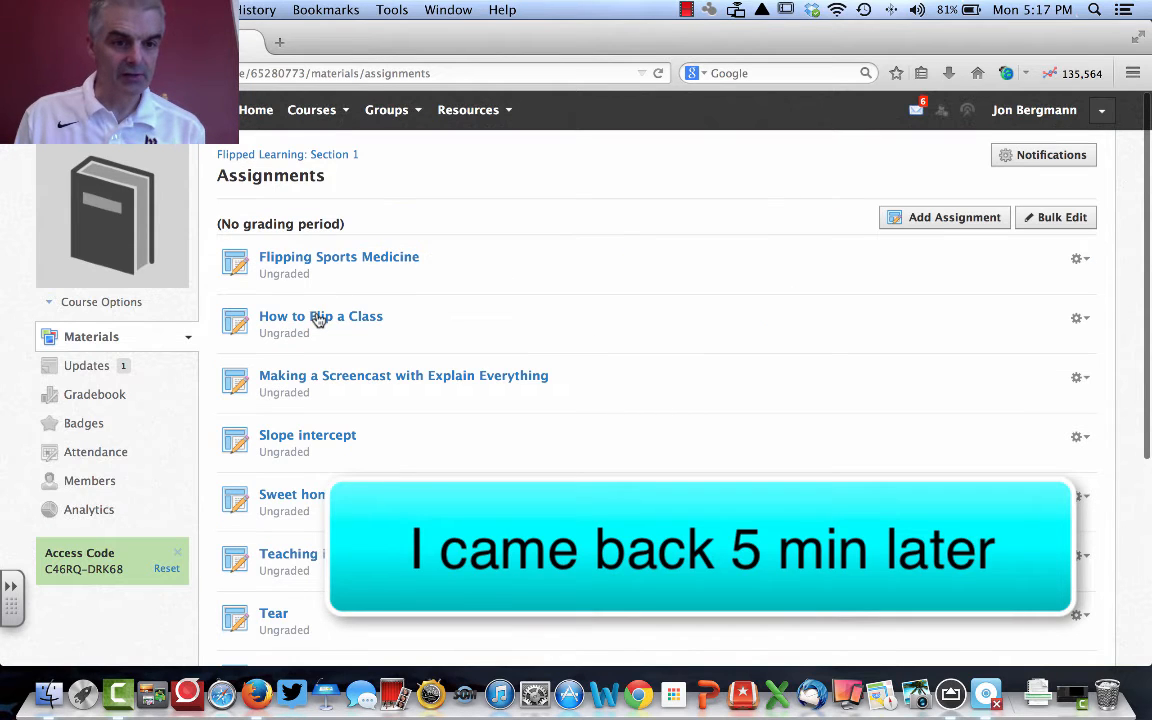
{"action": "left_click", "coordinate": [320, 316]}
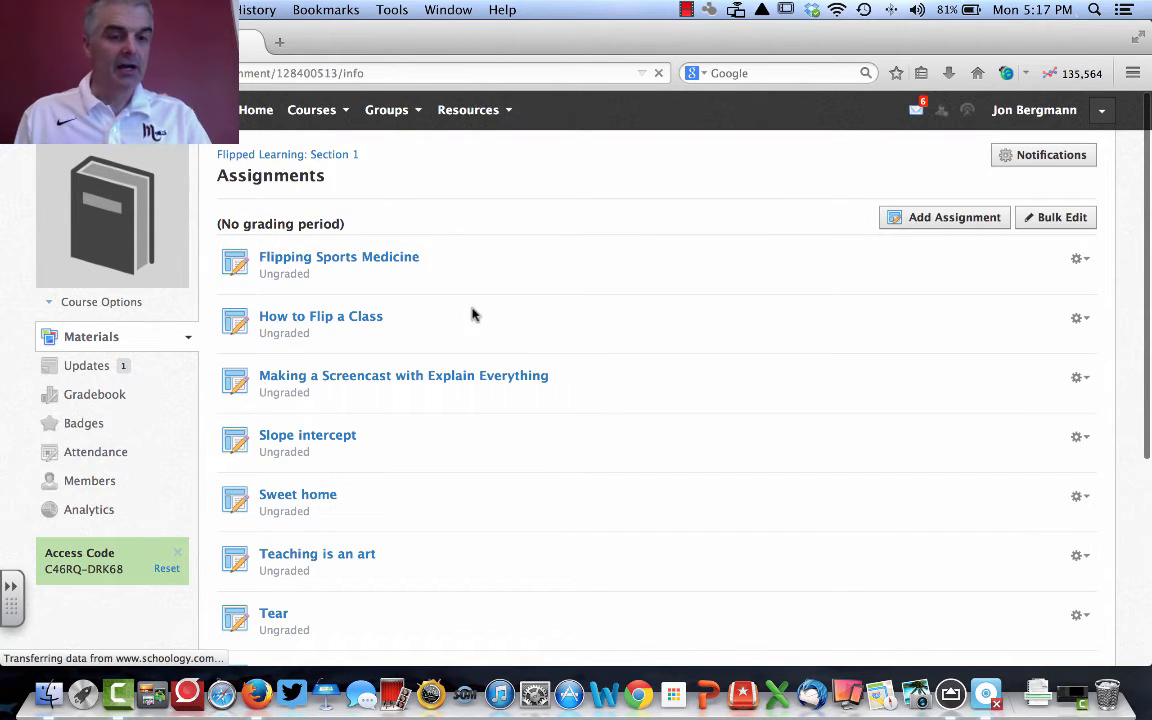
{"action": "left_click", "coordinate": [320, 316]}
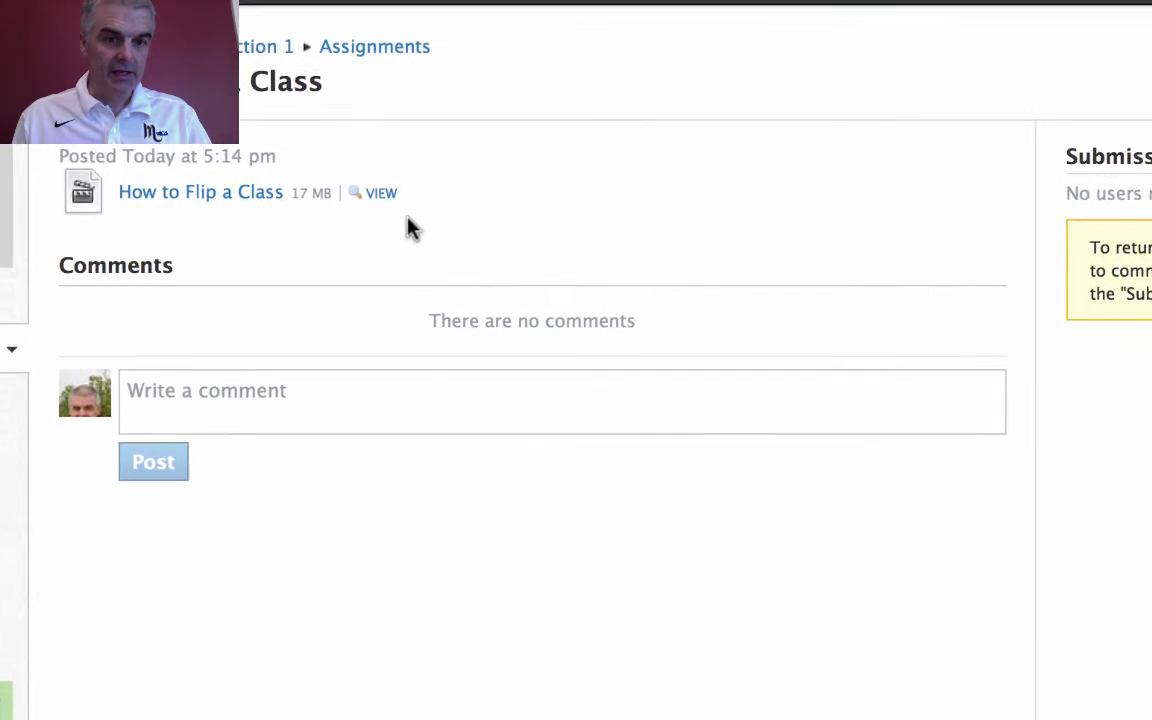
{"action": "left_click", "coordinate": [380, 192]}
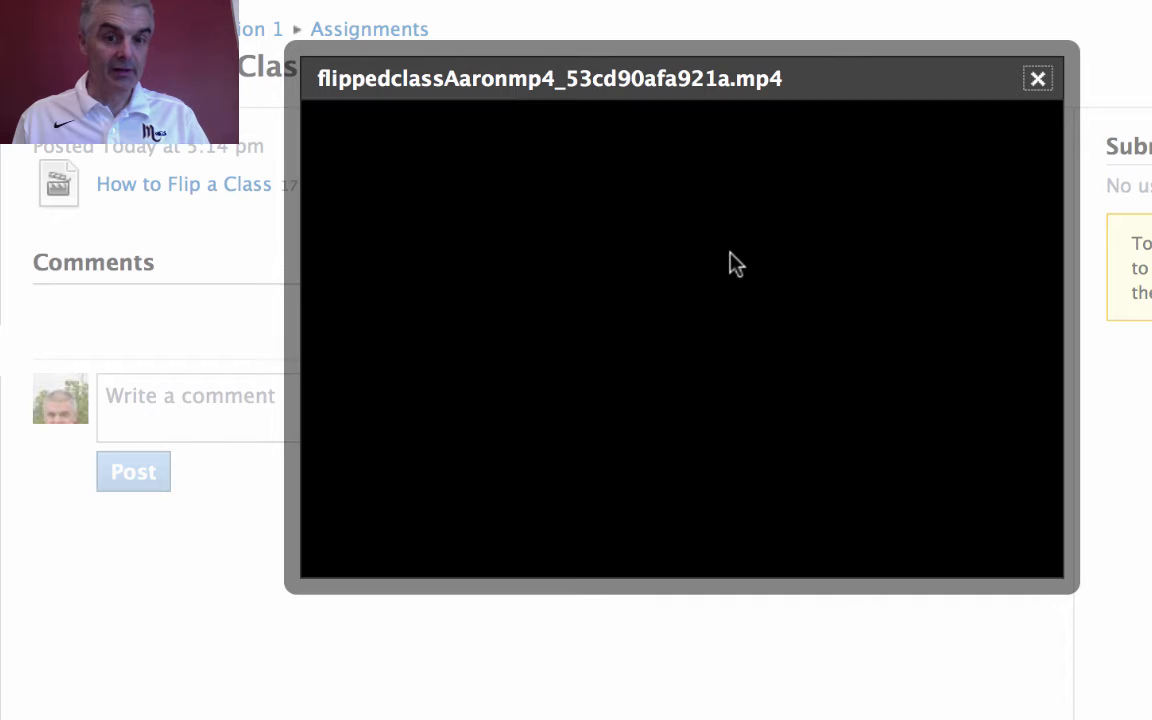
{"action": "mouse_move", "coordinate": [605, 388]}
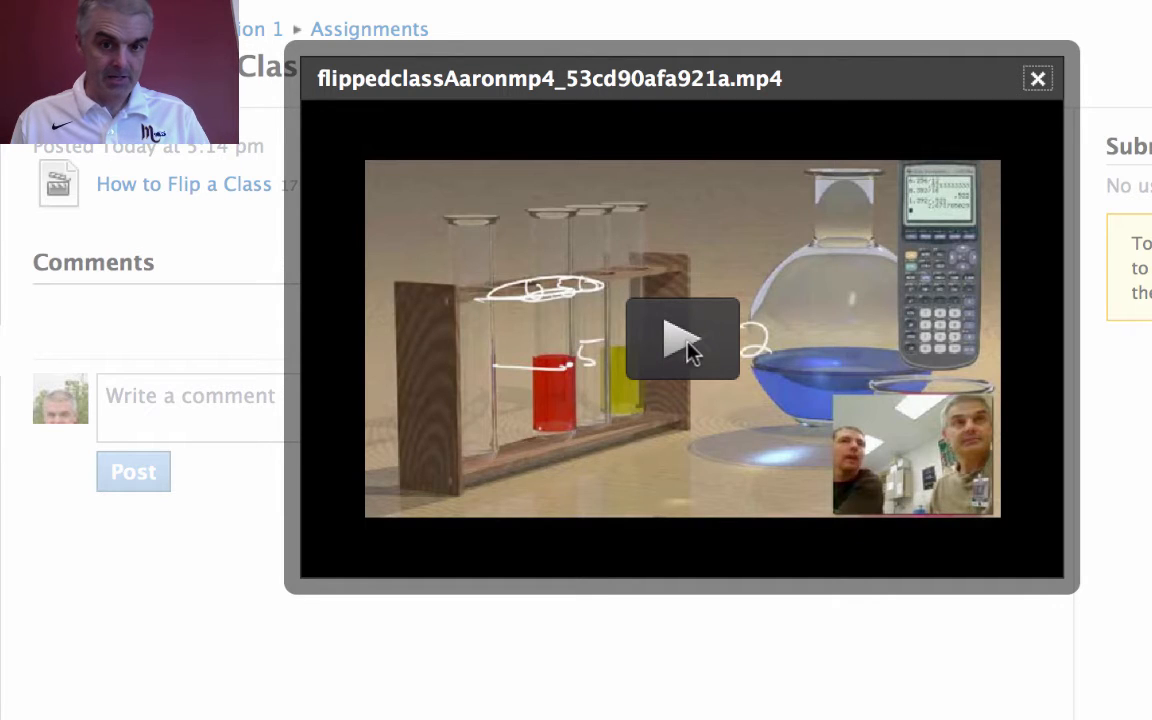
{"action": "left_click", "coordinate": [683, 339]}
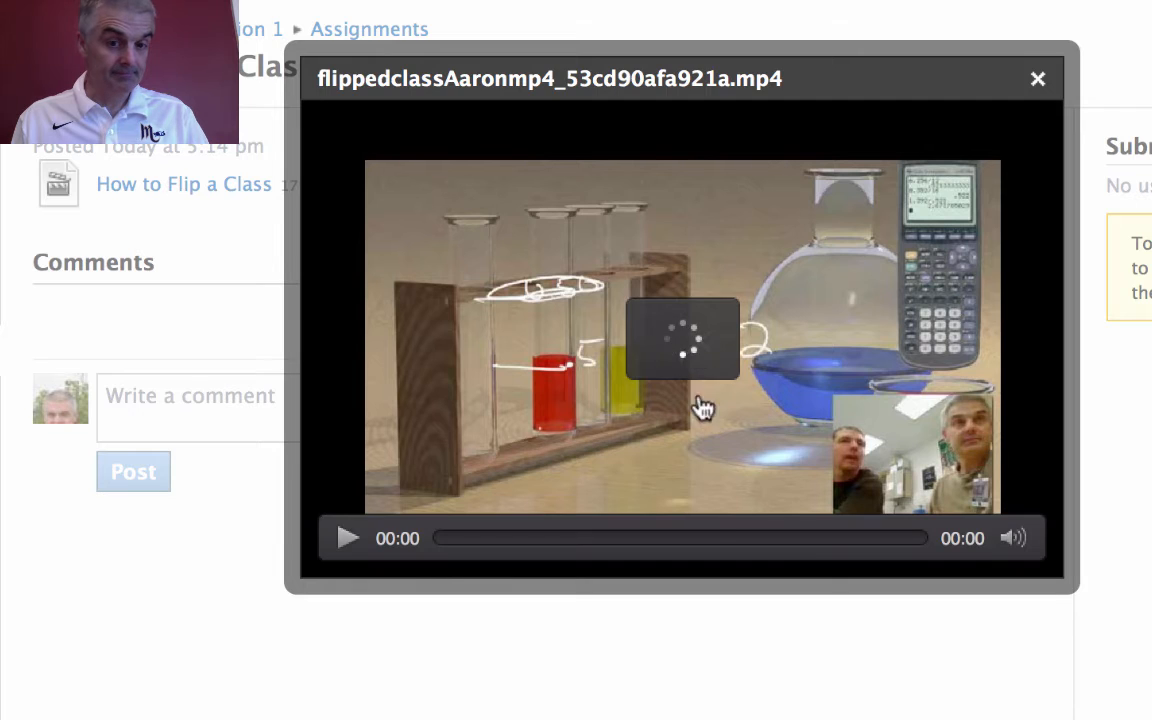
{"action": "left_click", "coordinate": [347, 538]}
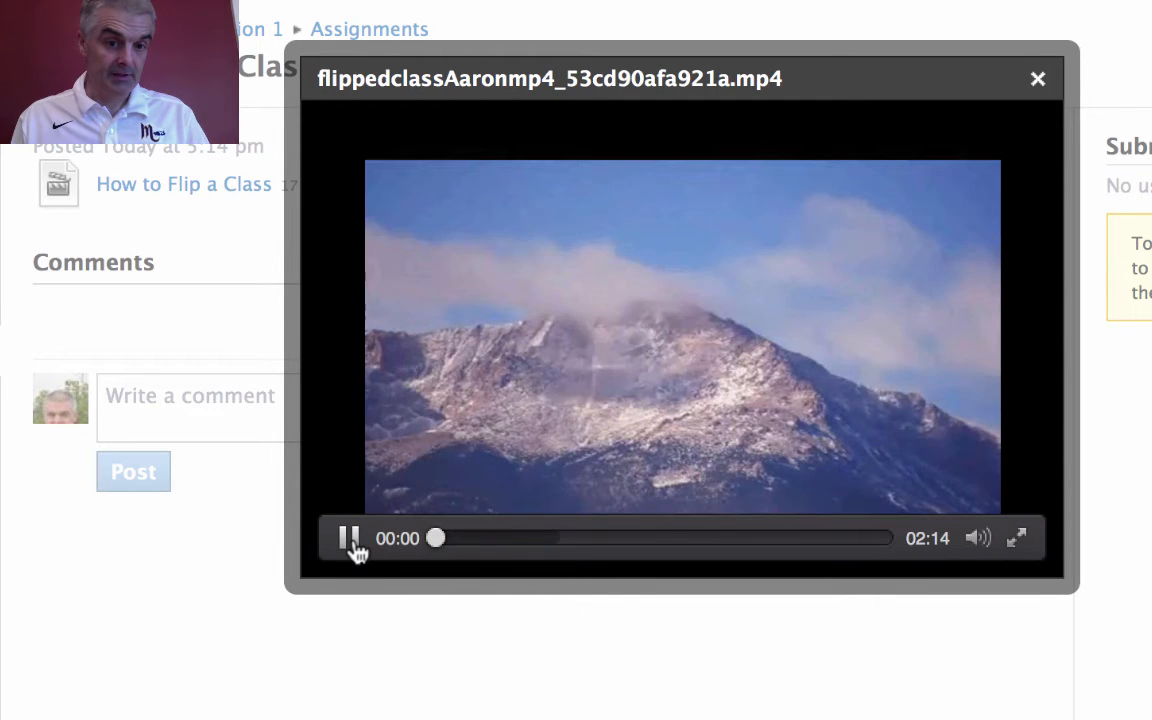
{"action": "left_click", "coordinate": [1037, 79]}
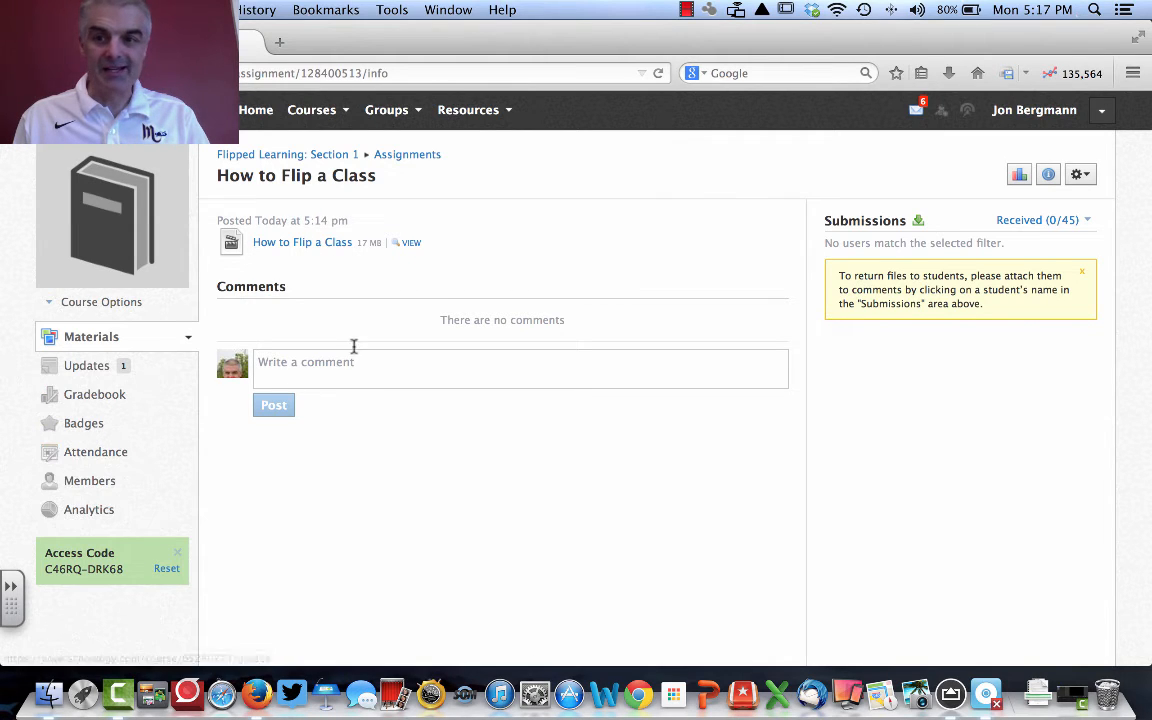
- Save a description telling students to watch the video, take notes, fill out the notes sheet
{"action": "left_click", "coordinate": [1080, 174]}
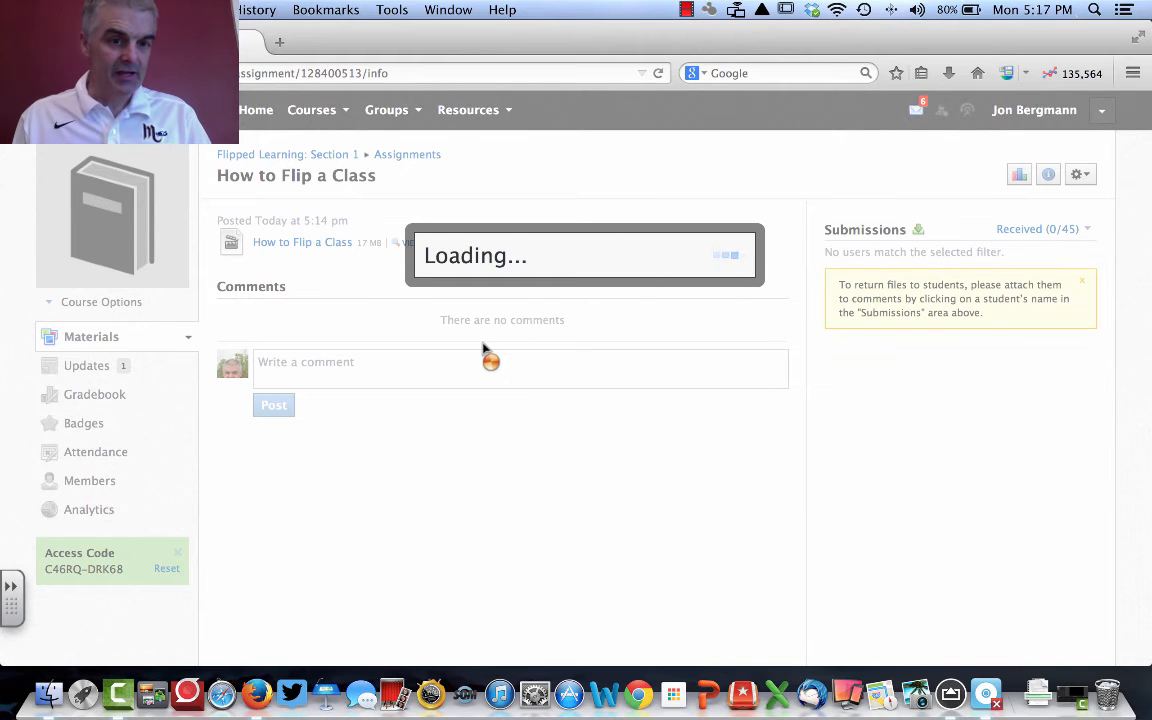
{"action": "mouse_move", "coordinate": [390, 335]}
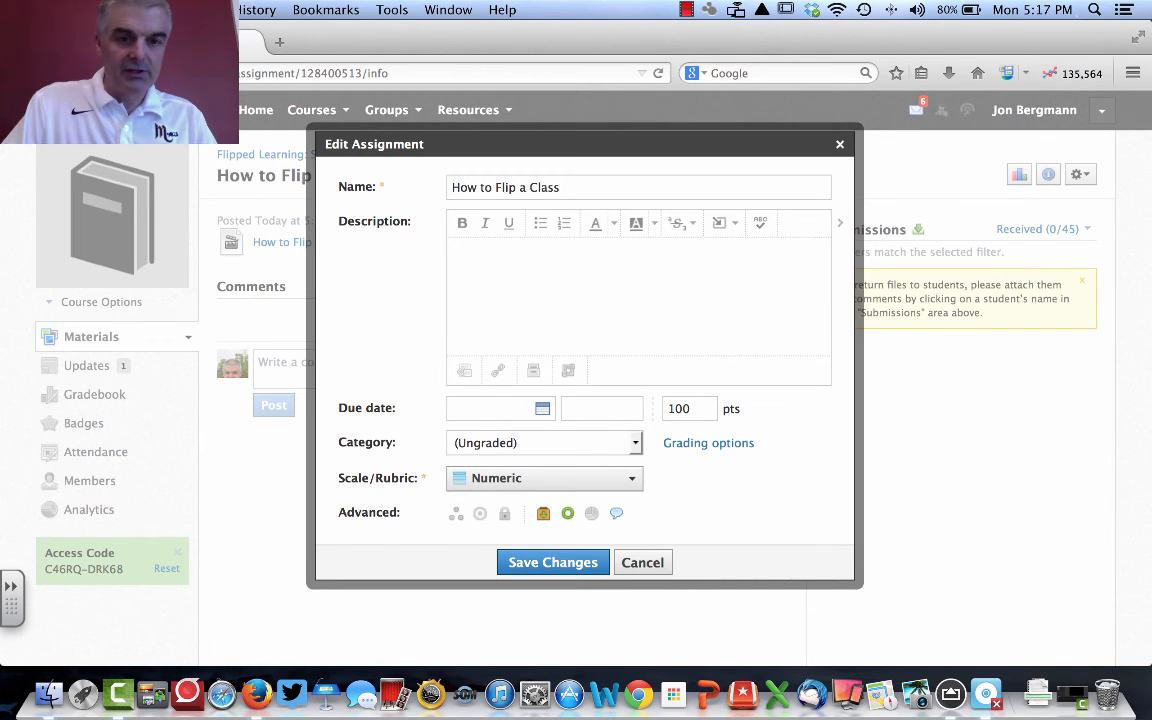
{"action": "type", "text": "Watch the video and take notes."}
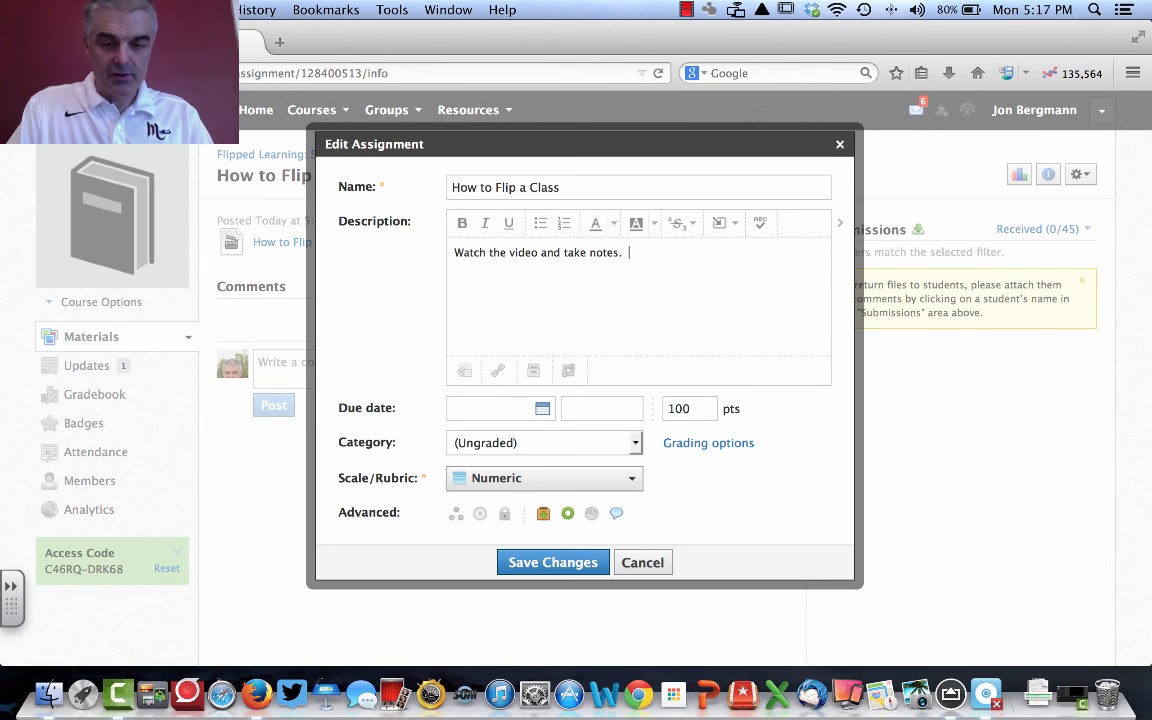
{"action": "type", "text": "Make sure you"}
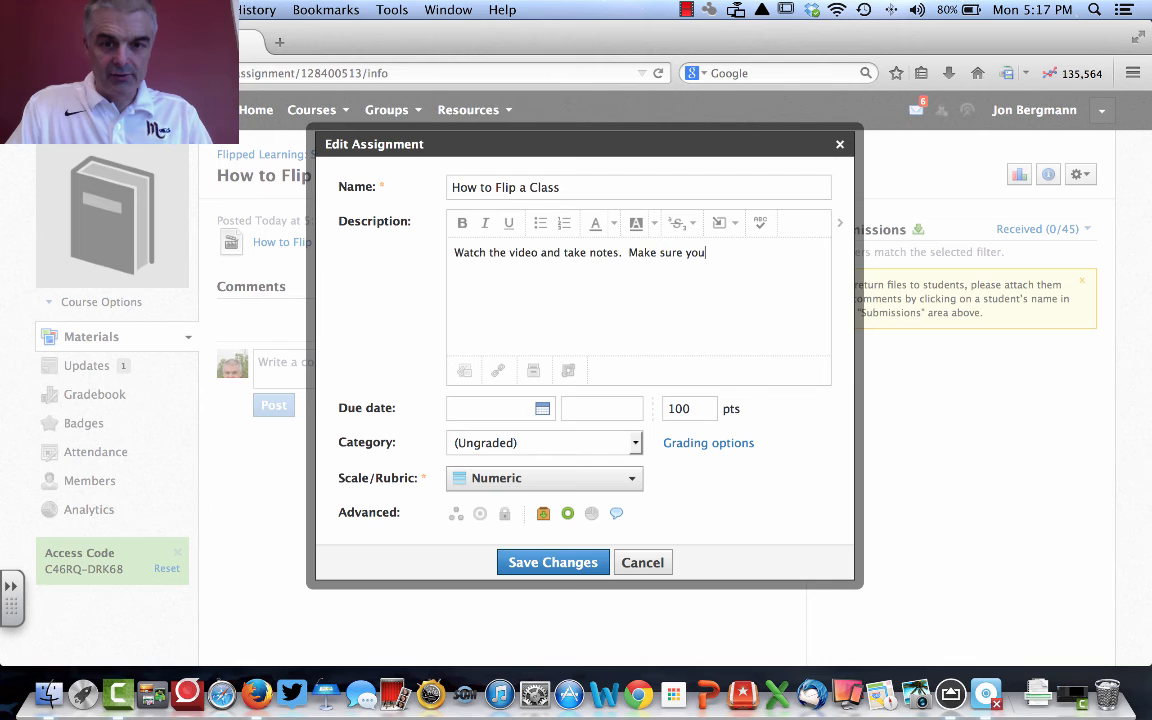
{"action": "type", "text": "fu"}
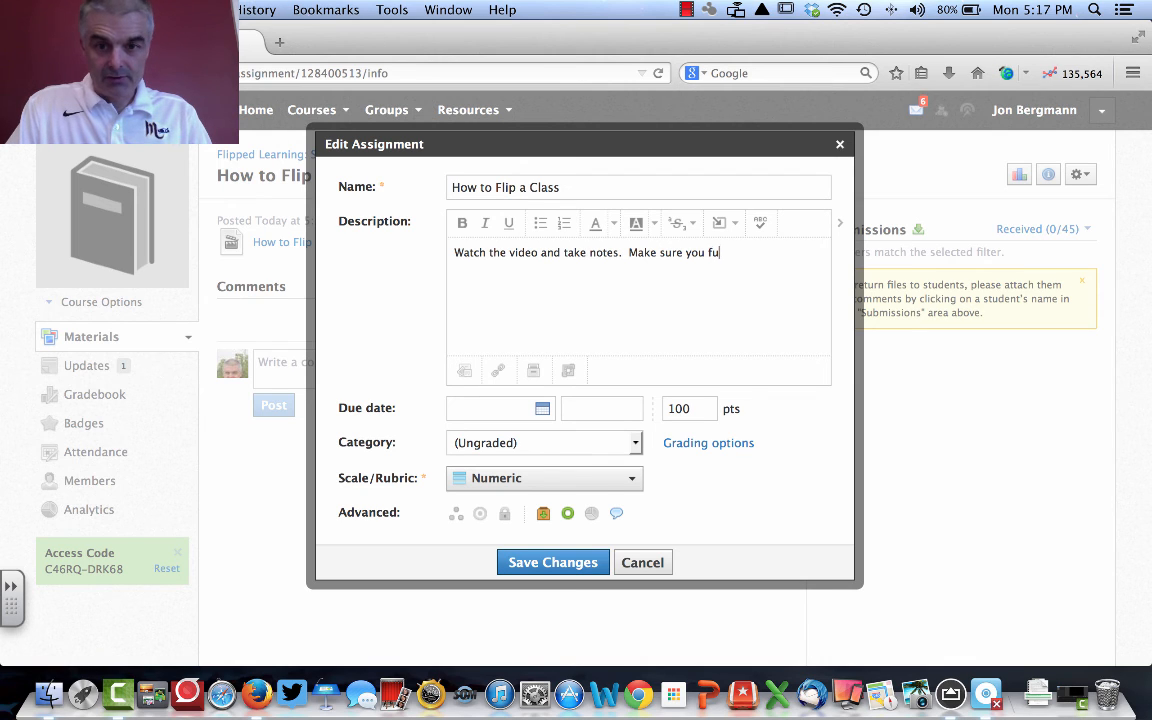
{"action": "type", "text": "ll out the"}
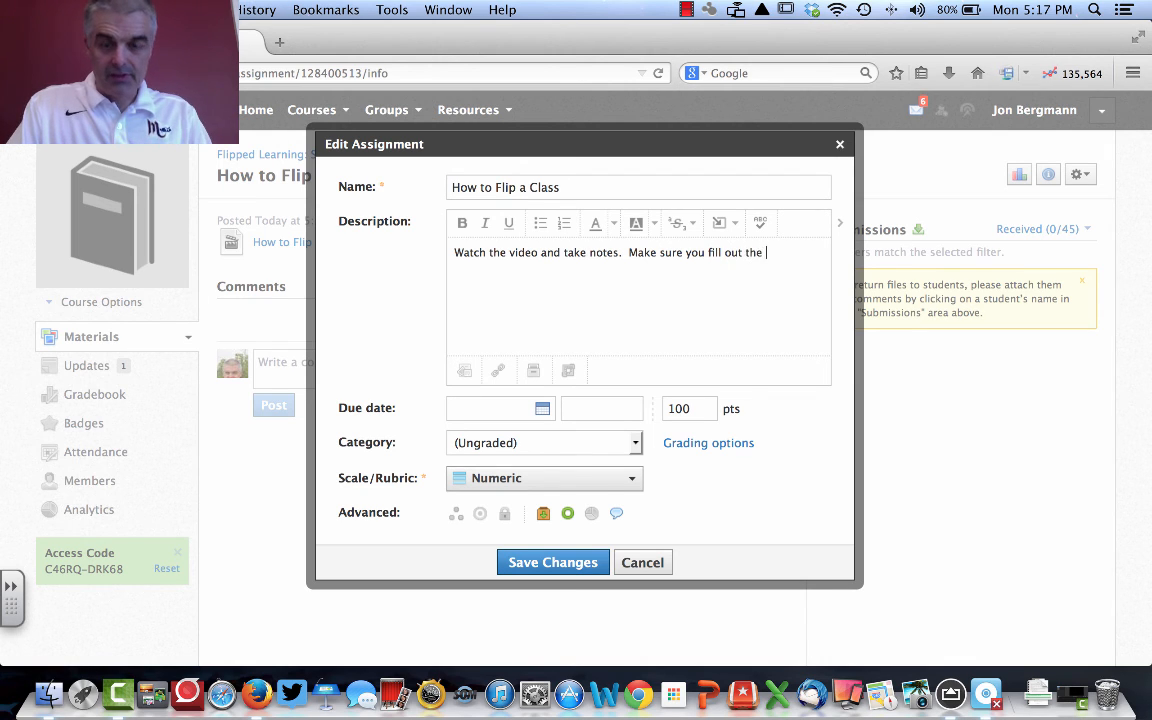
{"action": "type", "text": "notes sheet"}
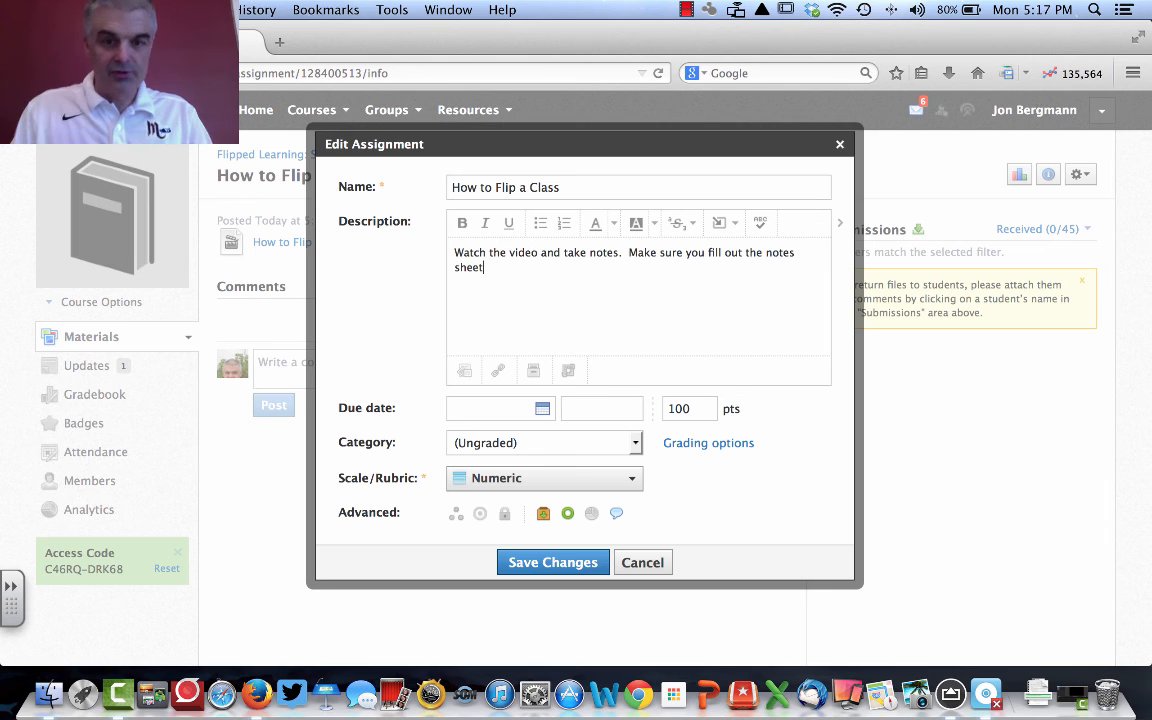
{"action": "type", "text": "."}
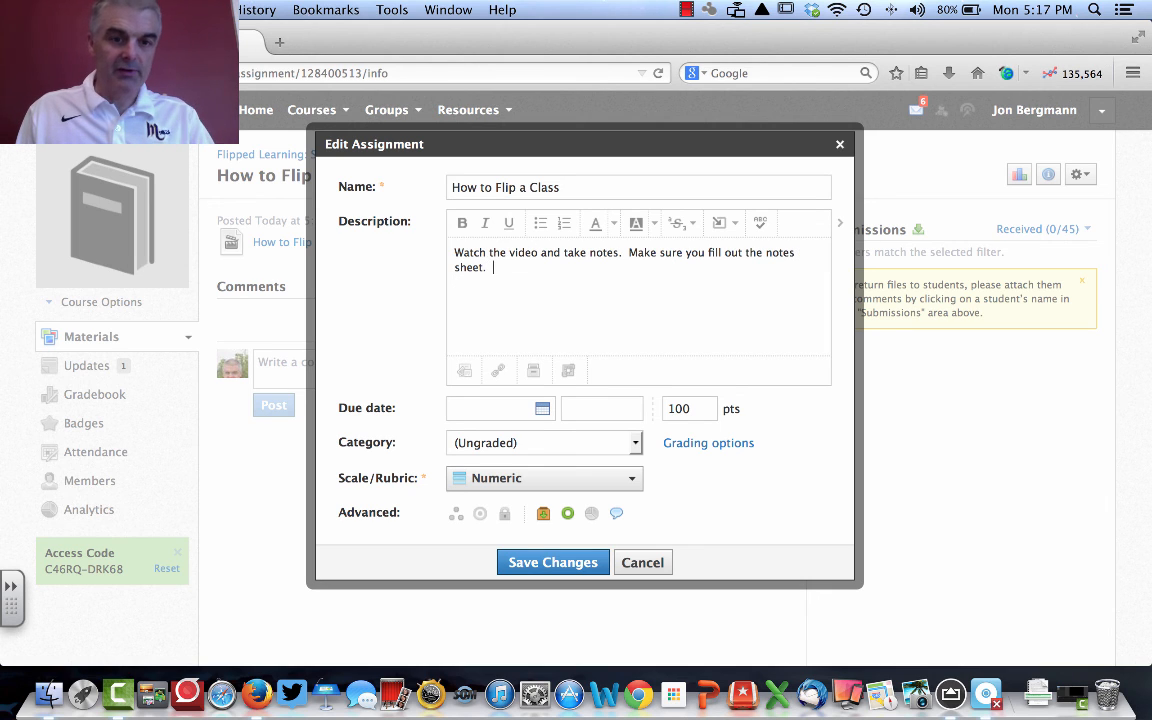
{"action": "left_click", "coordinate": [552, 562]}
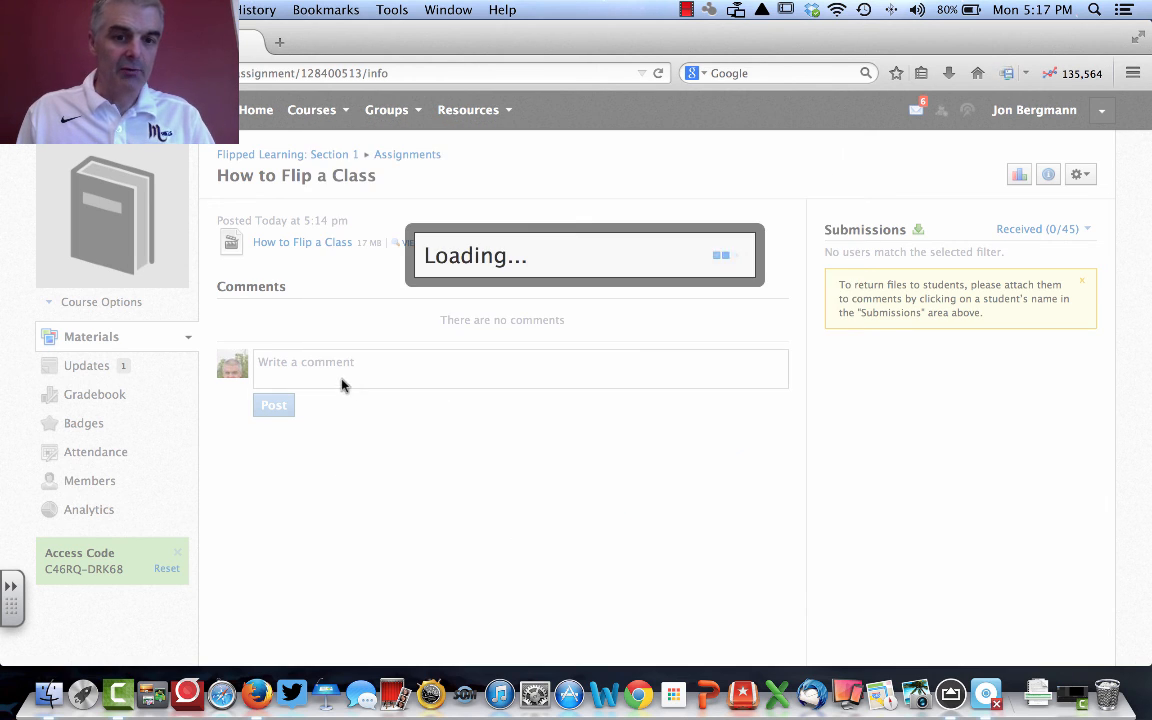